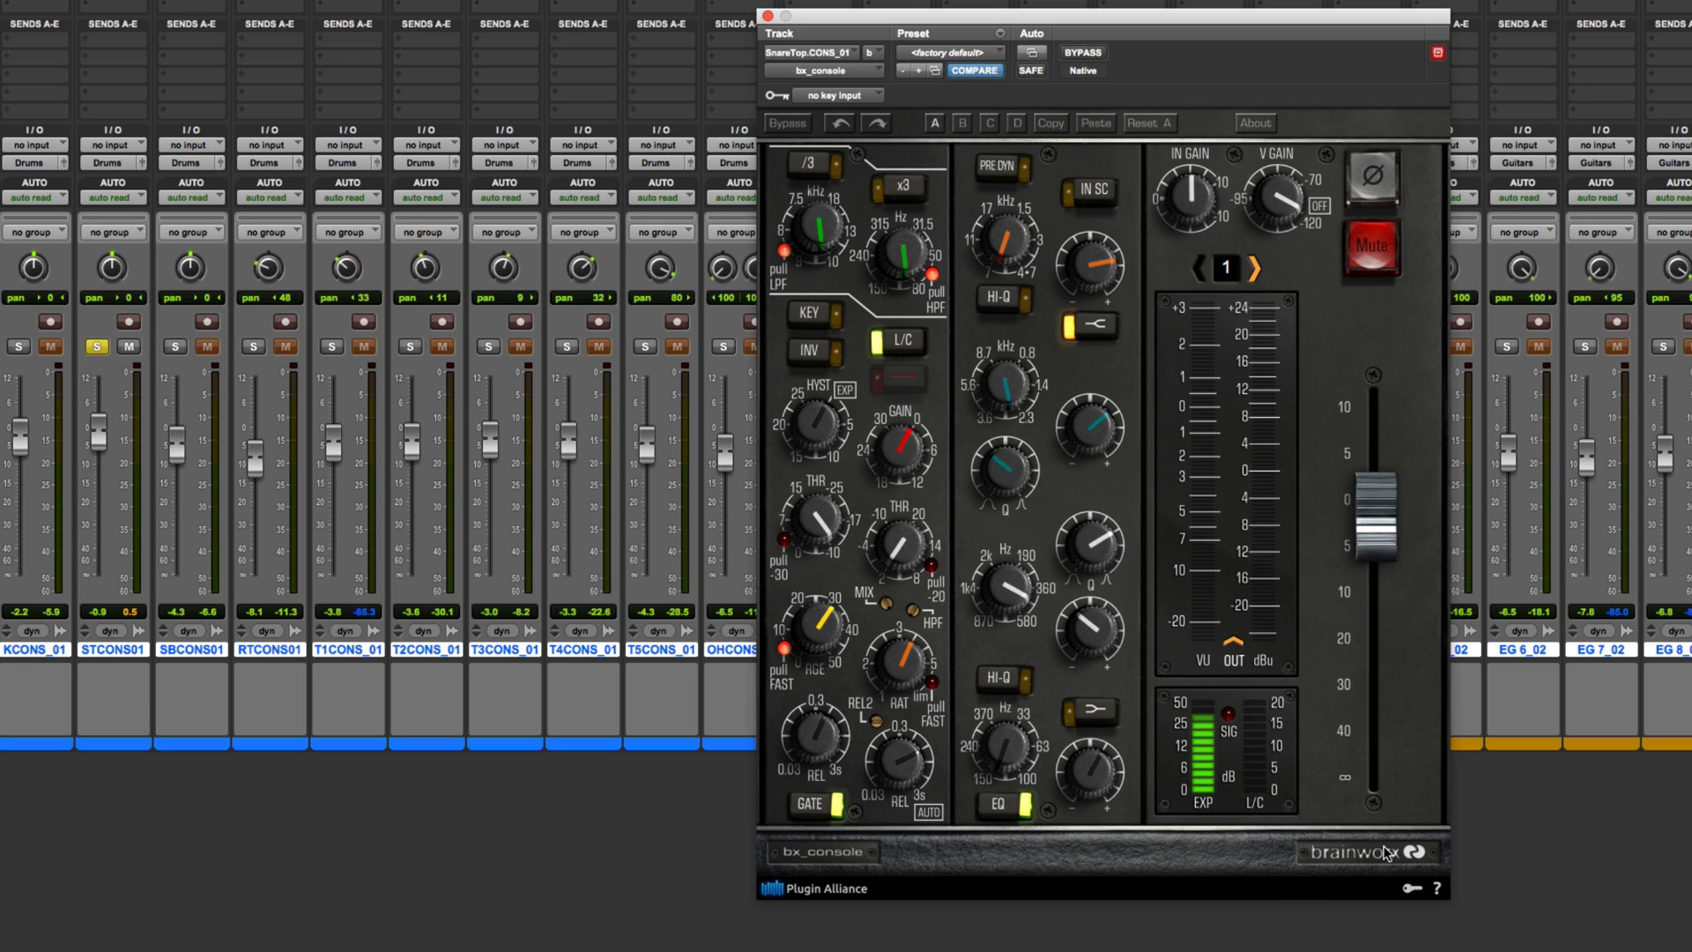
{"action": "mouse_move", "coordinate": [799, 858]}
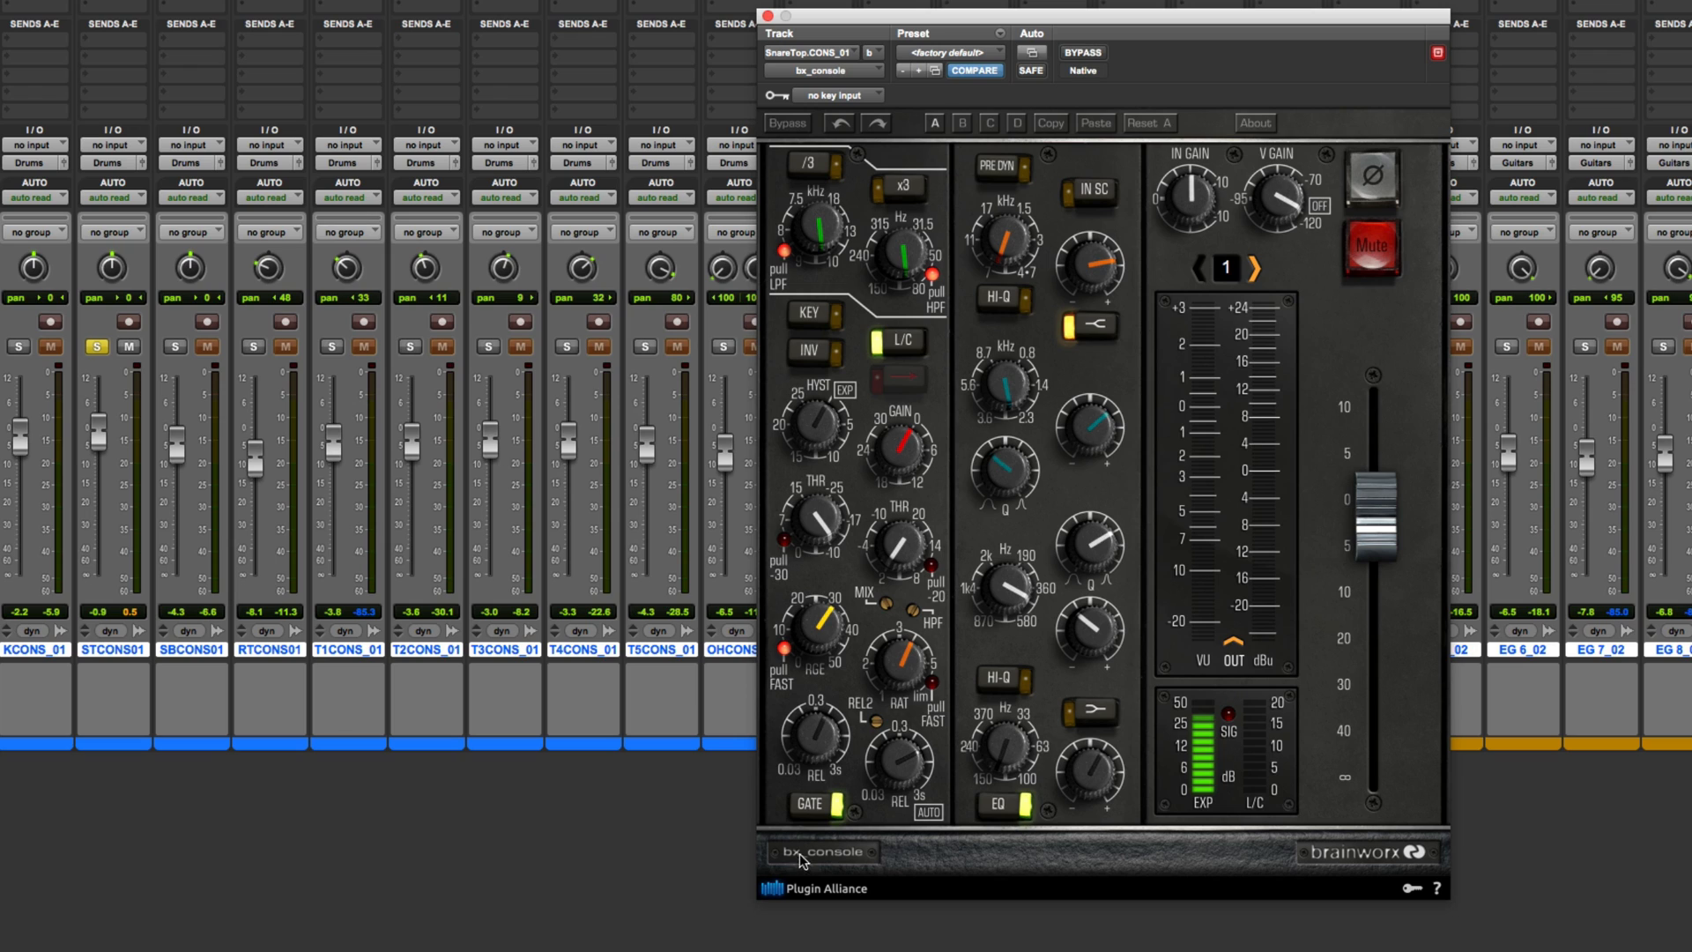
{"action": "mouse_move", "coordinate": [831, 404]}
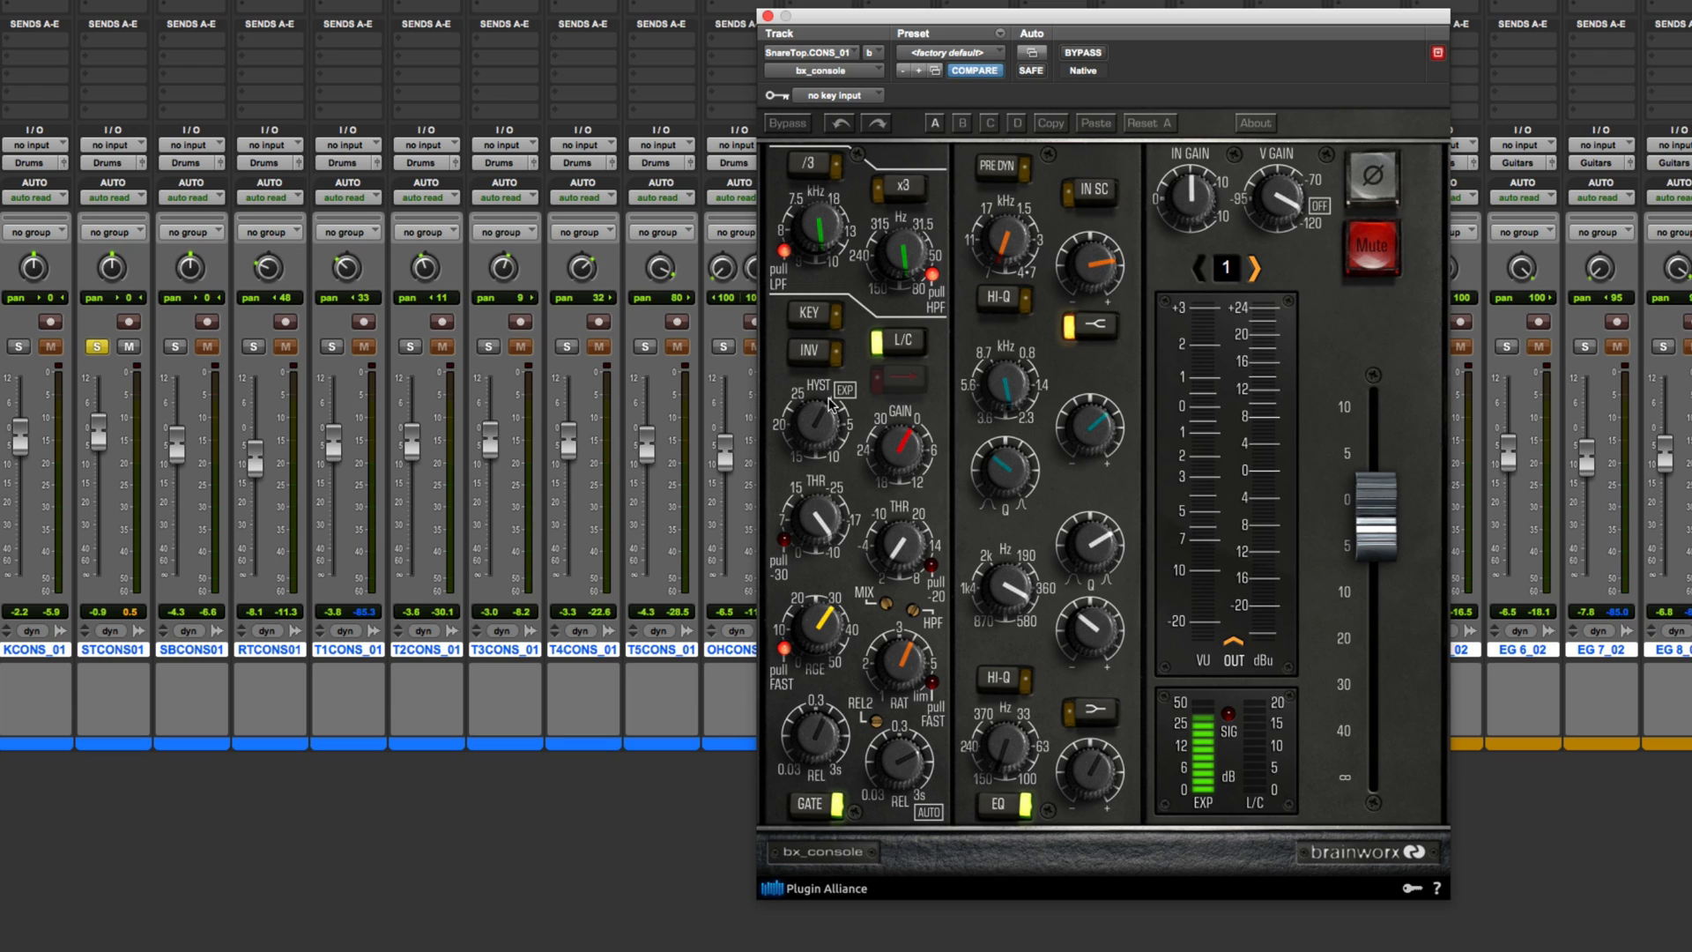
{"action": "mouse_move", "coordinate": [811, 420]}
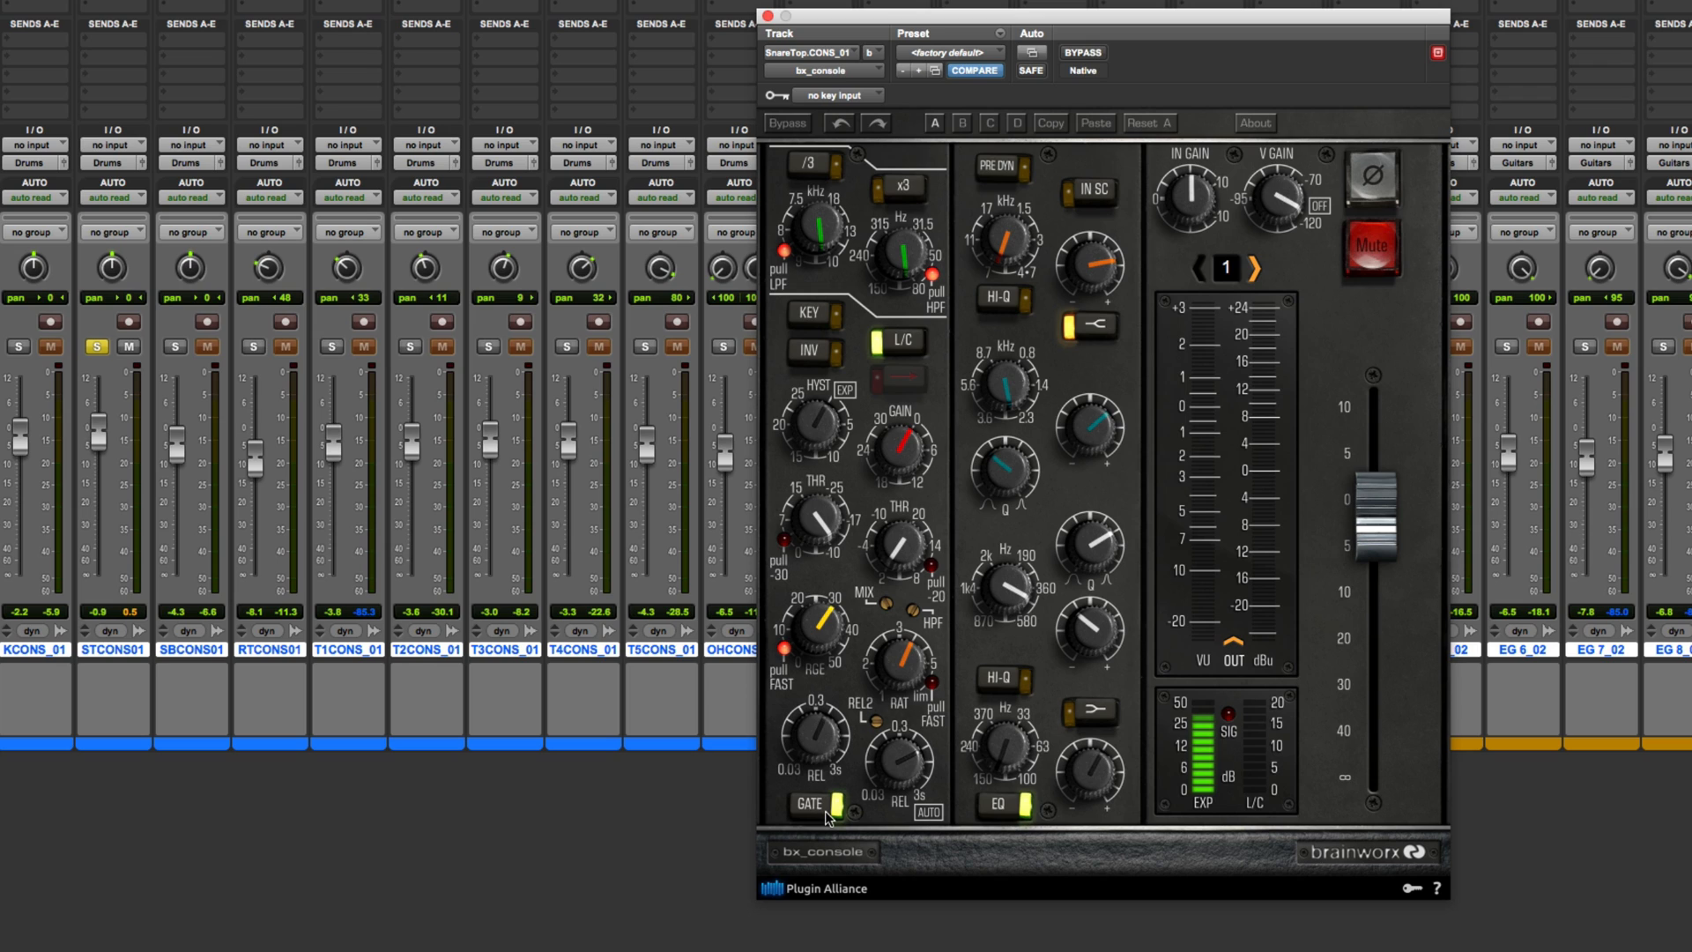
{"action": "mouse_move", "coordinate": [833, 428]}
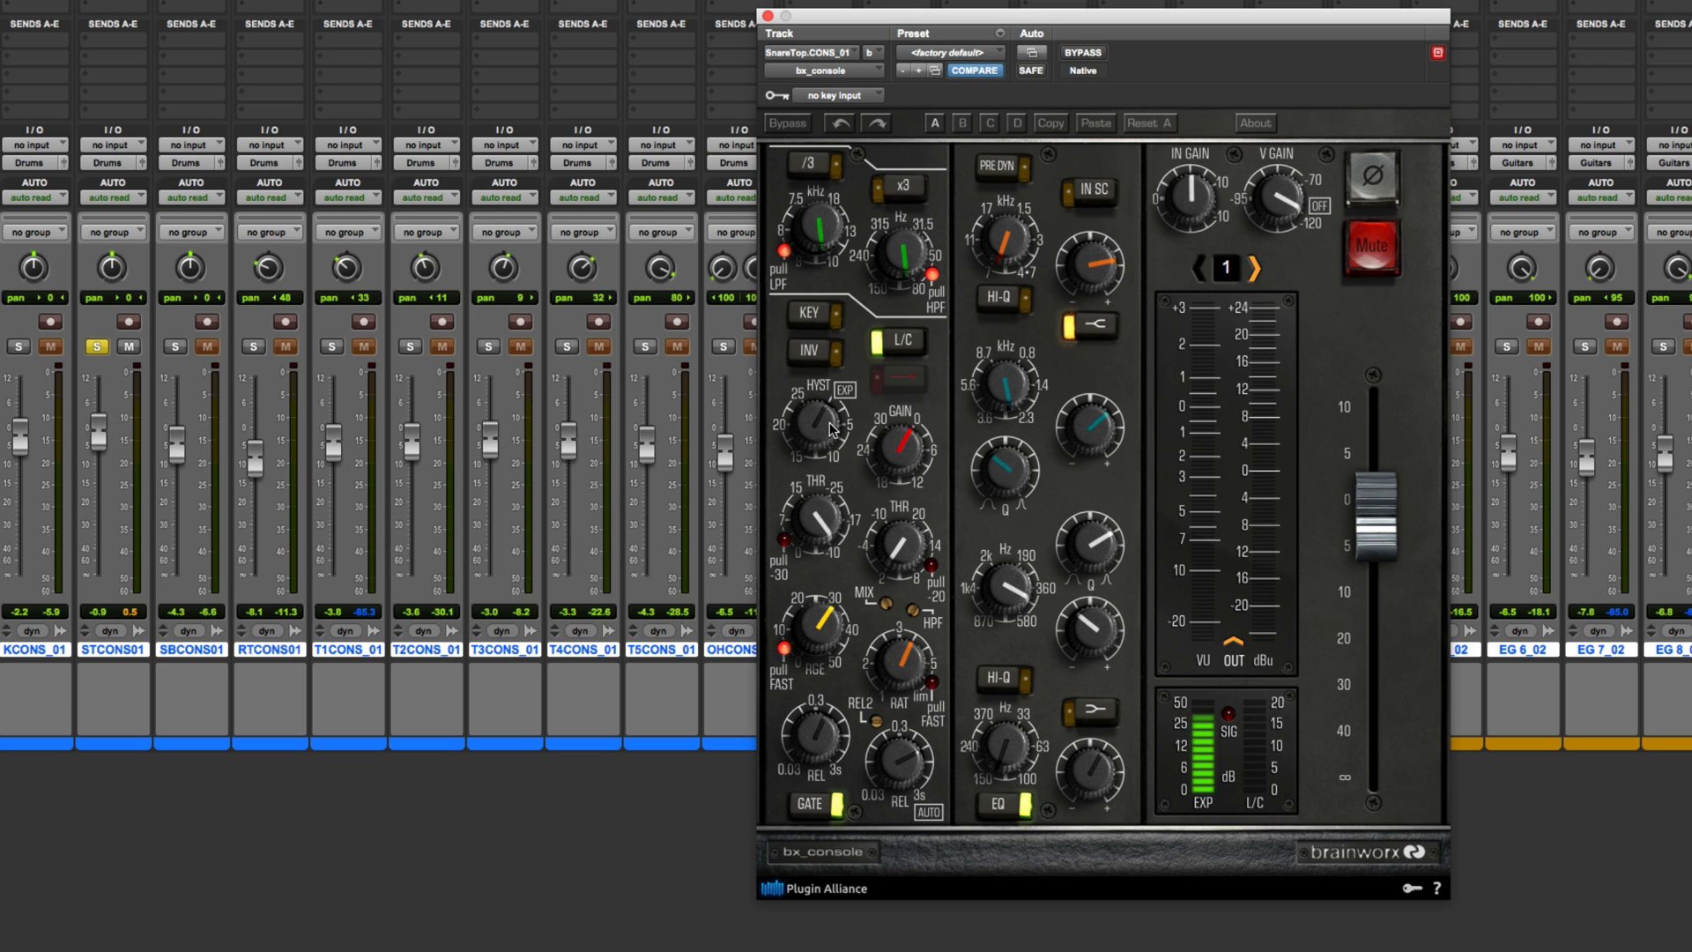
{"action": "mouse_move", "coordinate": [848, 508]}
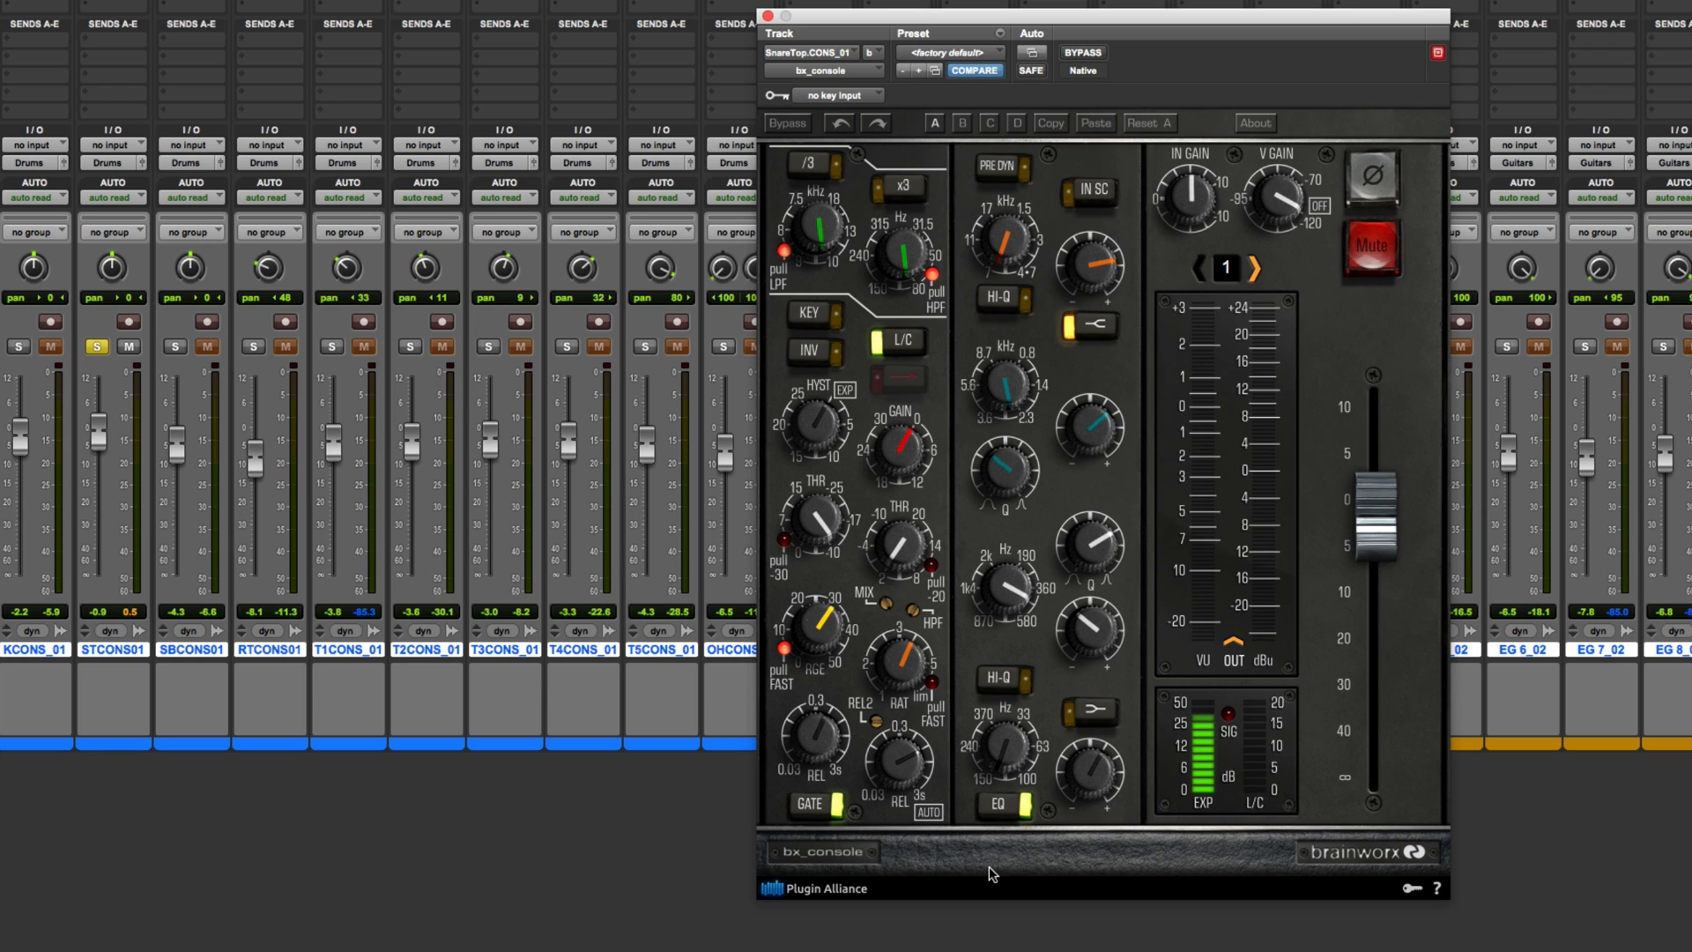
{"action": "mouse_move", "coordinate": [833, 852]}
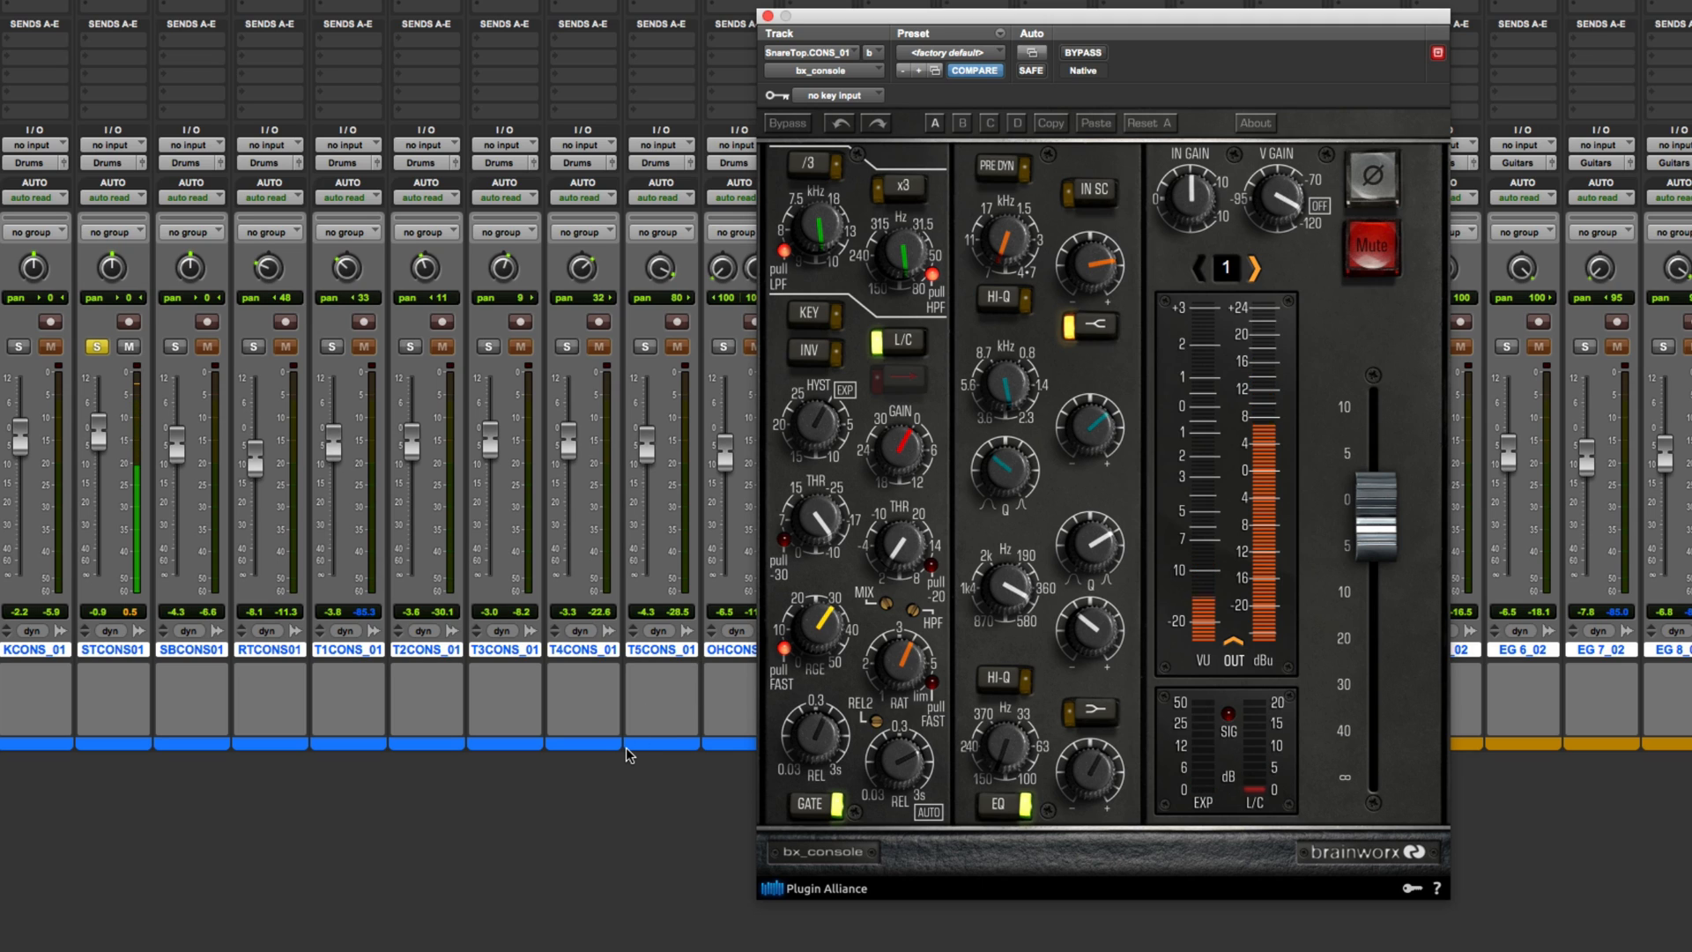
{"action": "mouse_move", "coordinate": [639, 805]}
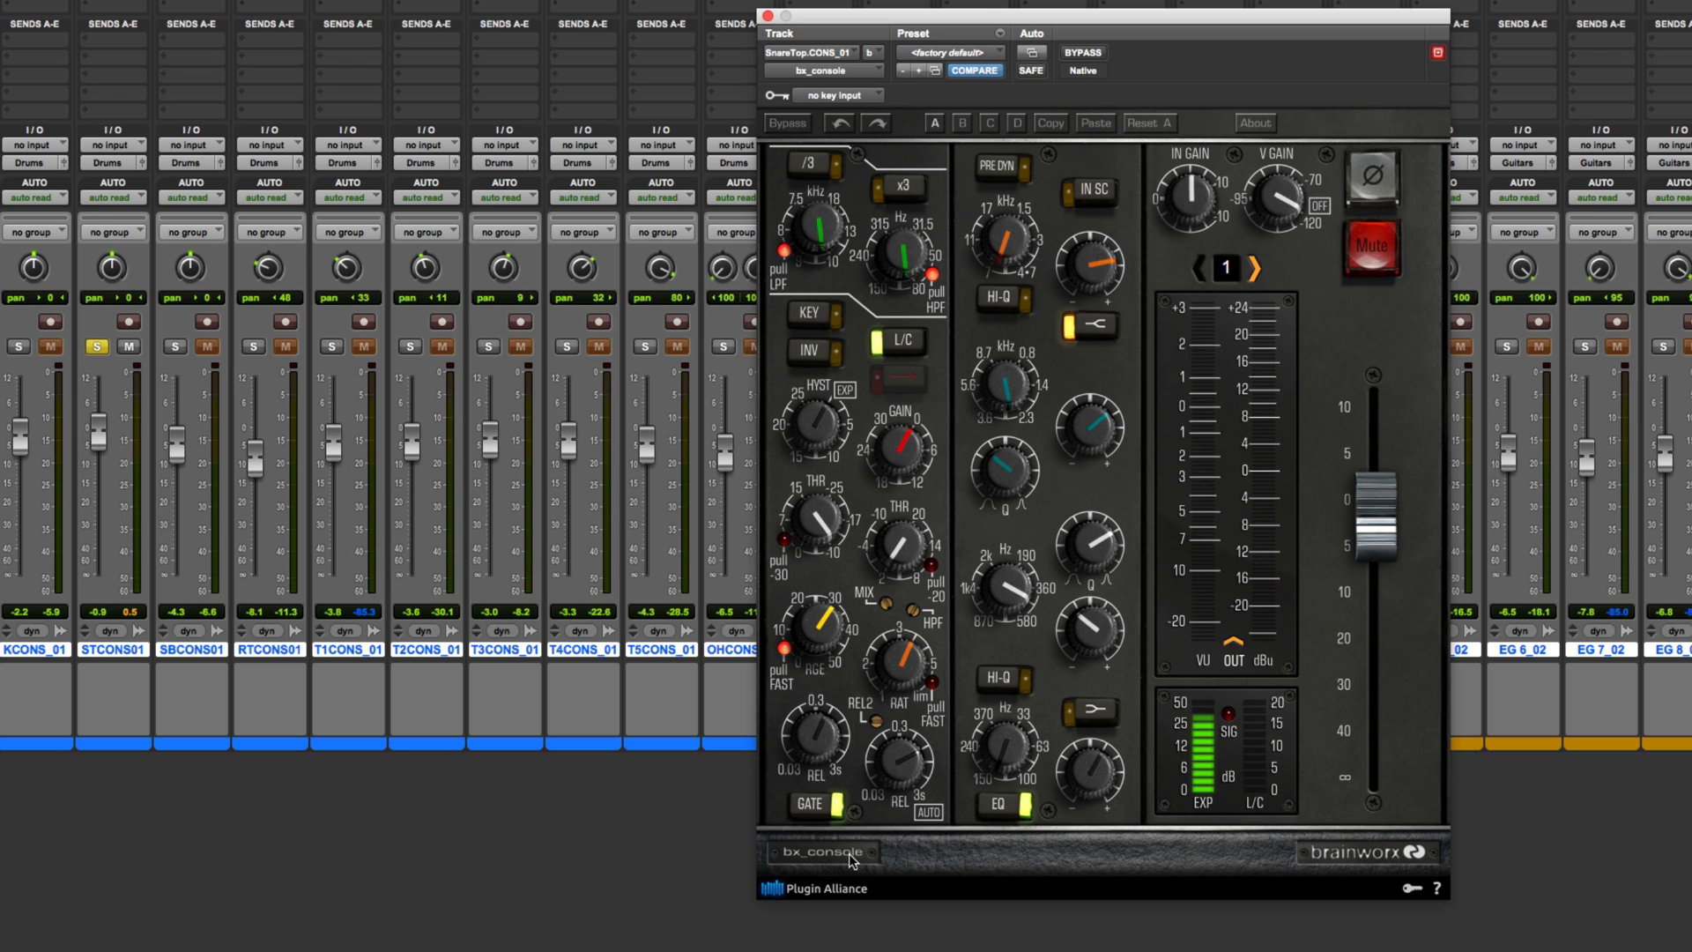
{"action": "mouse_move", "coordinate": [820, 734]}
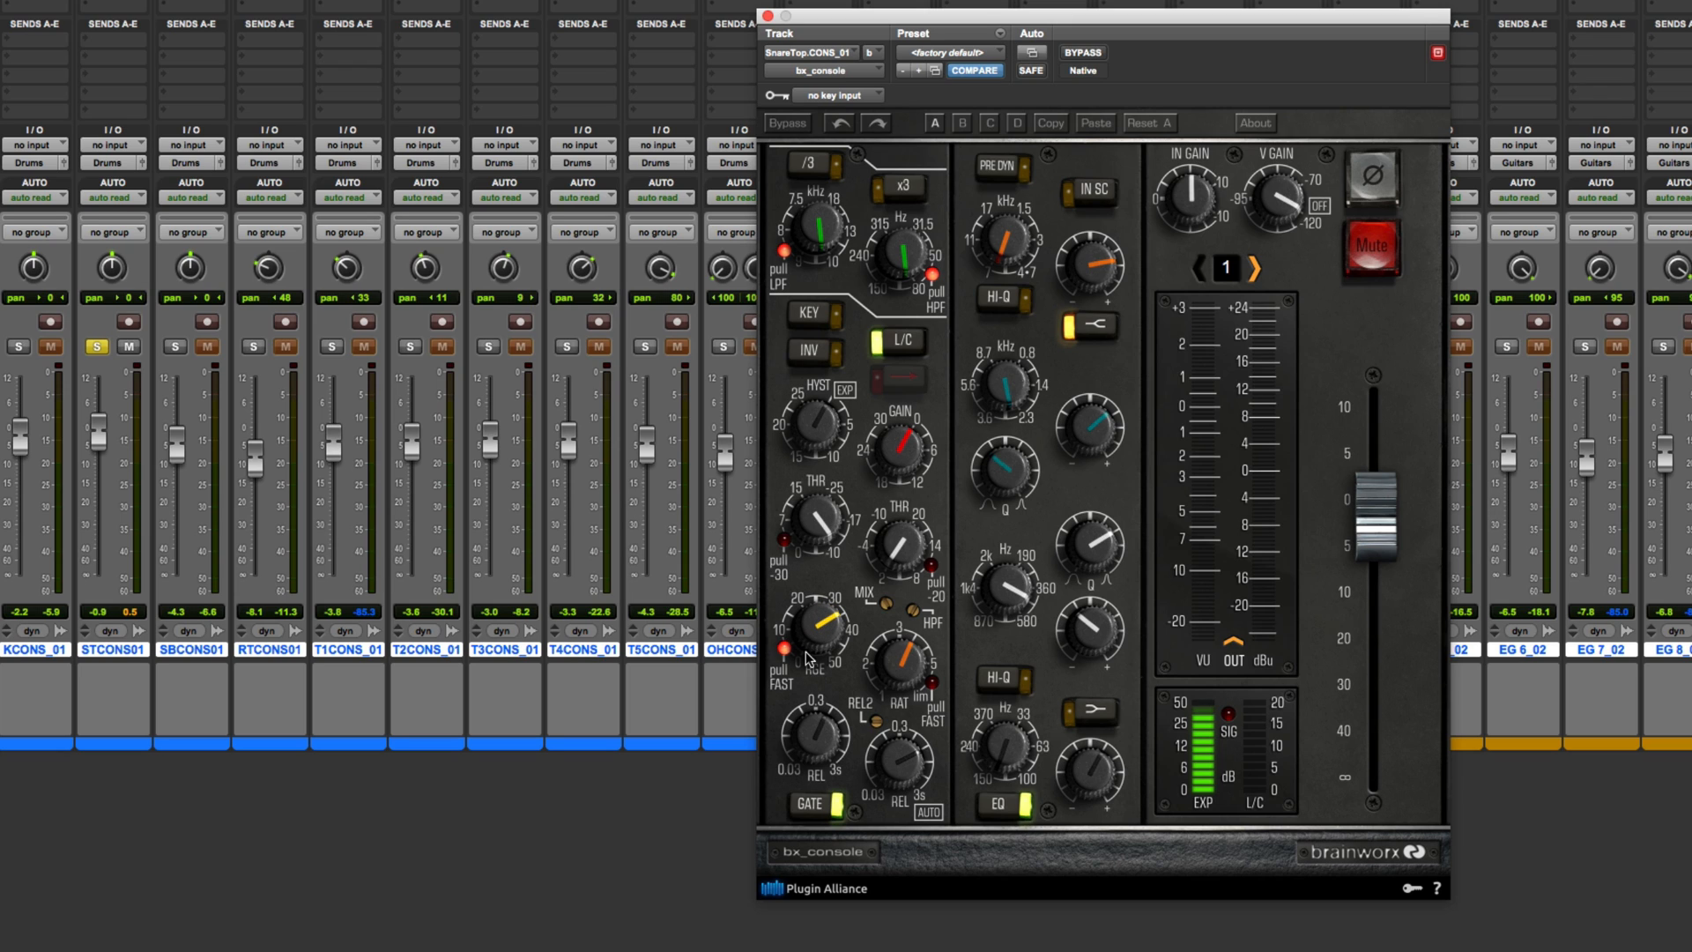
{"action": "mouse_move", "coordinate": [809, 659]}
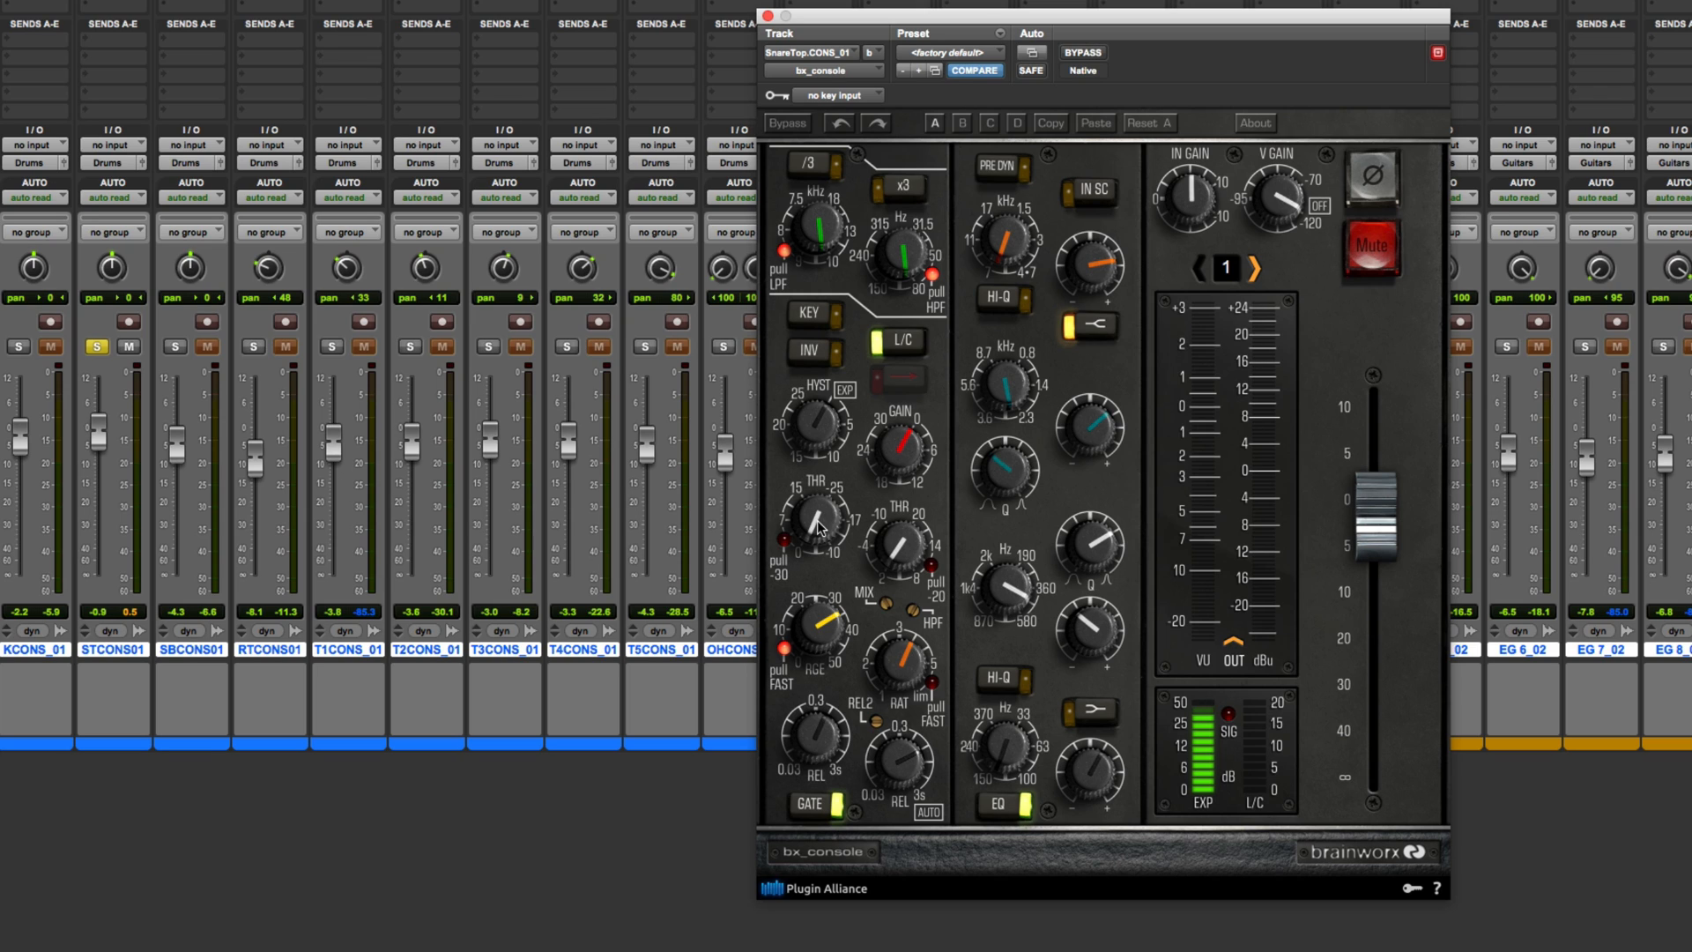
{"action": "mouse_move", "coordinate": [832, 570]}
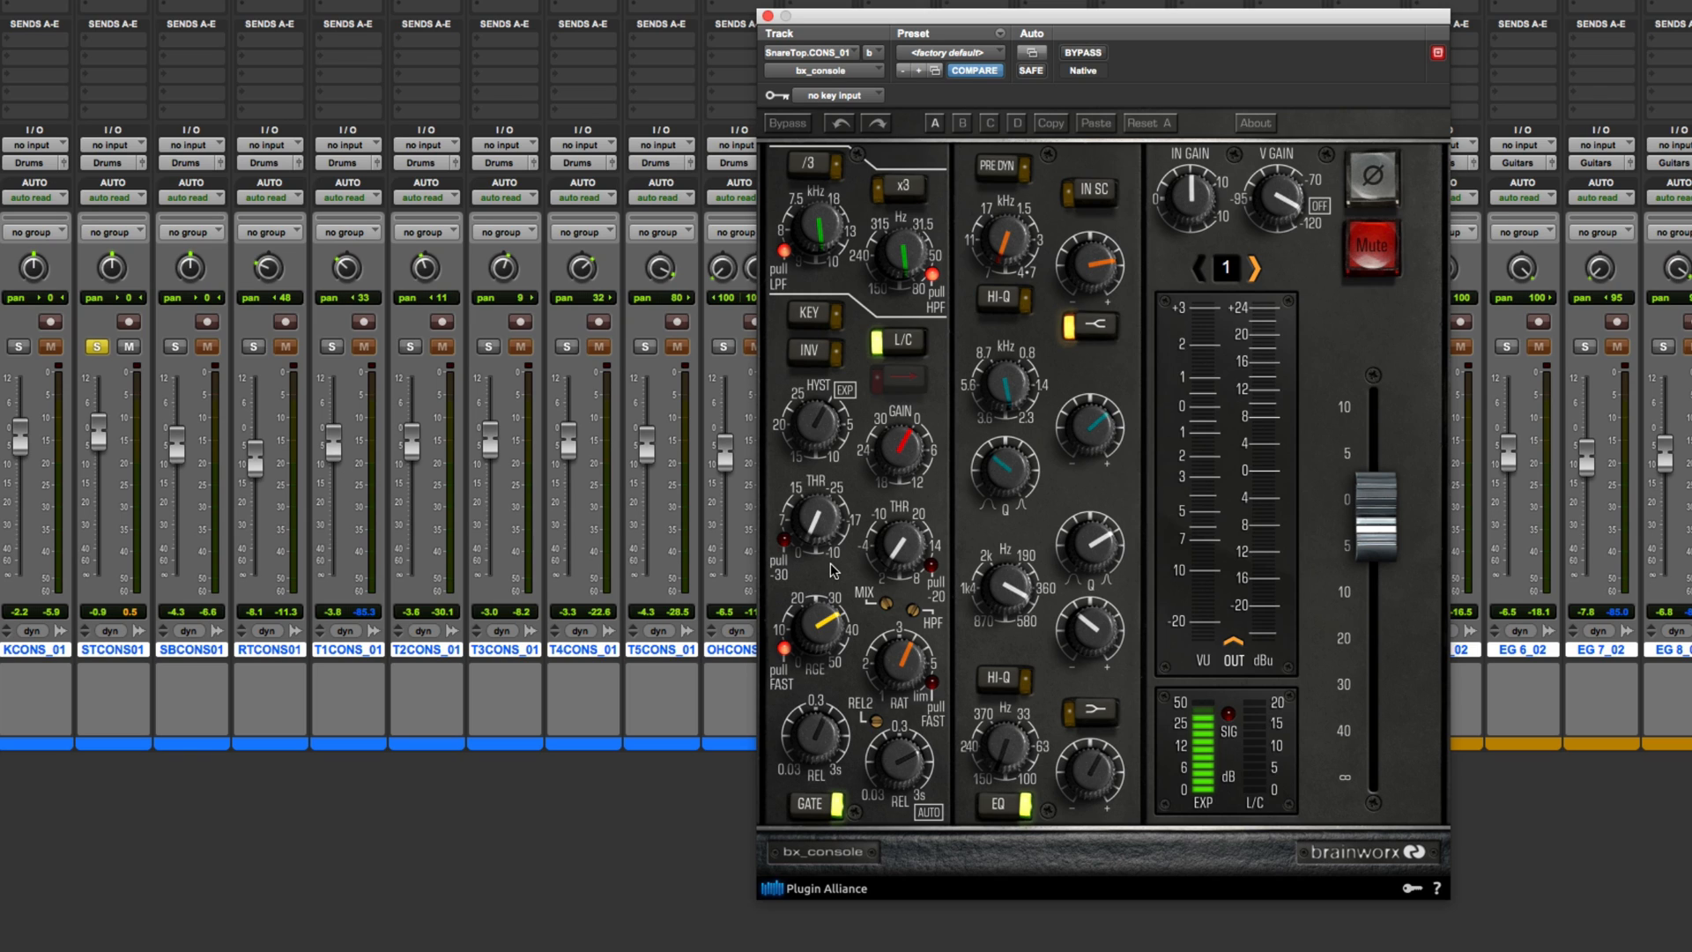
{"action": "mouse_move", "coordinate": [871, 588]}
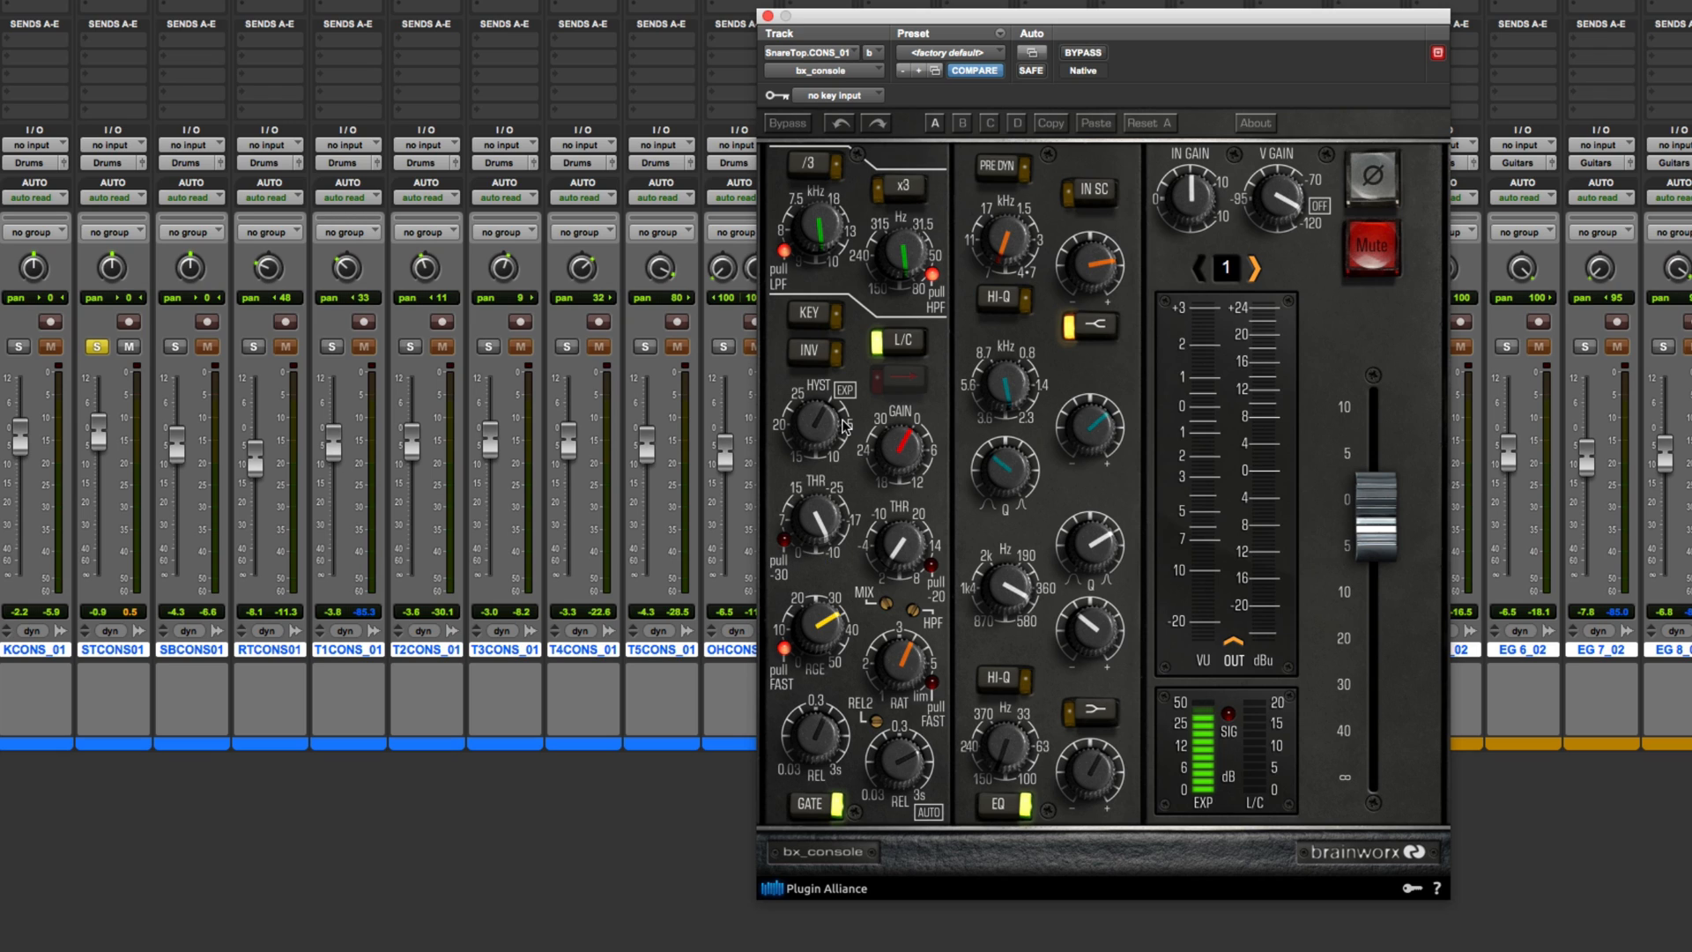
{"action": "mouse_move", "coordinate": [822, 383]}
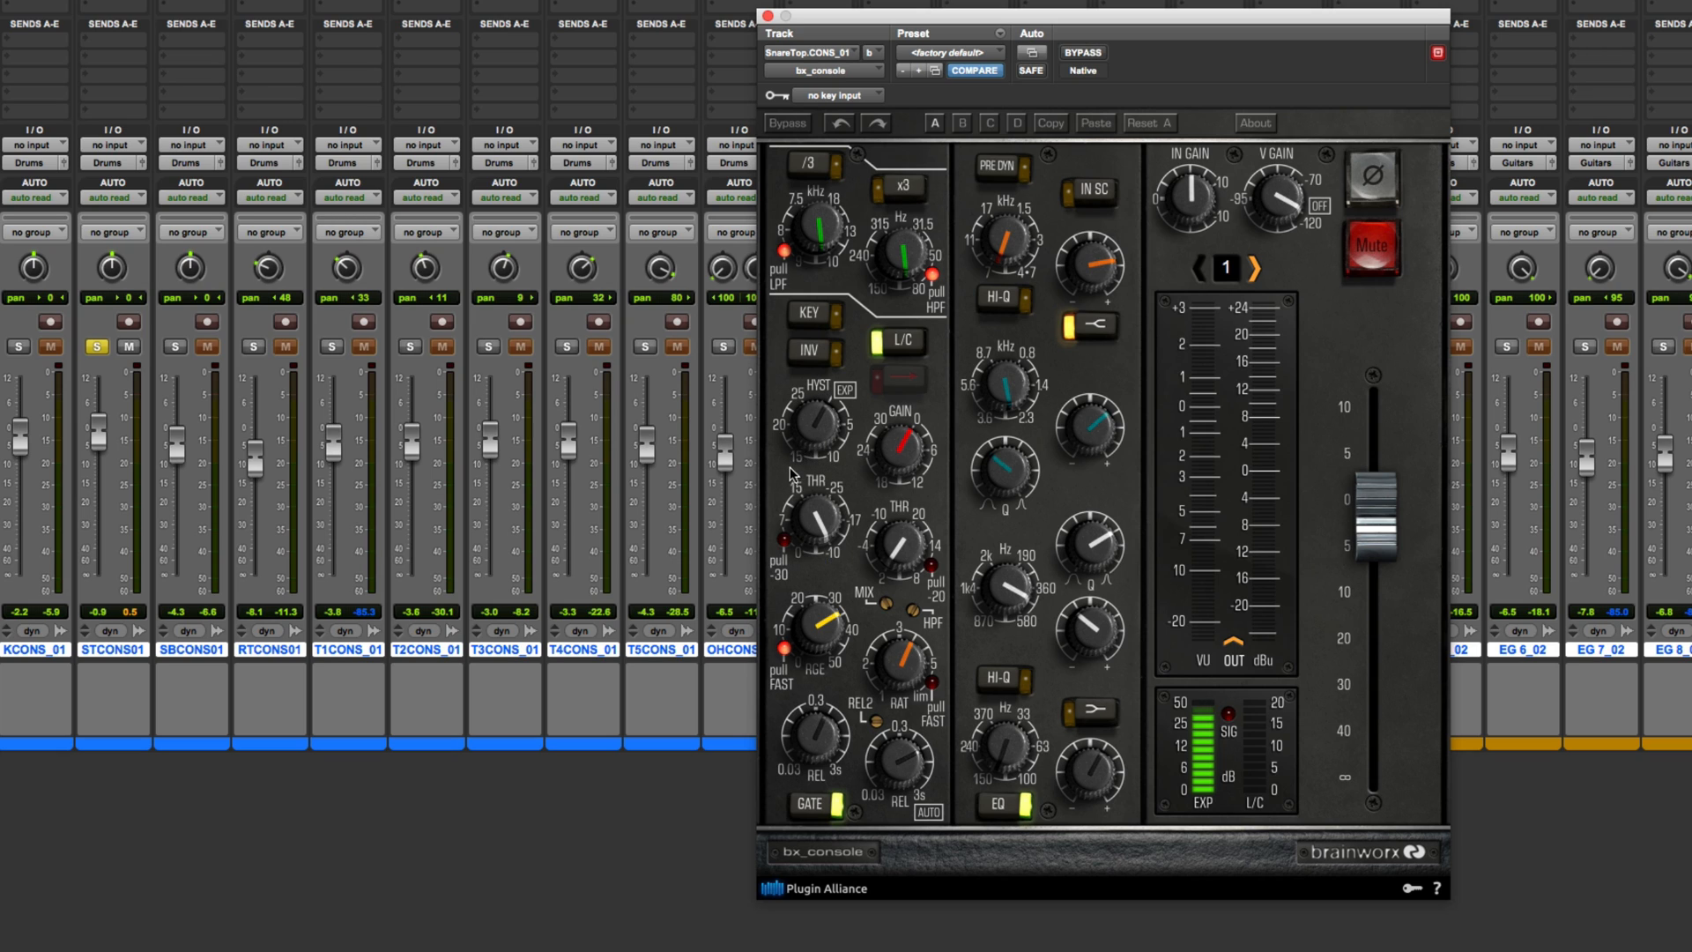
{"action": "mouse_move", "coordinate": [819, 437]}
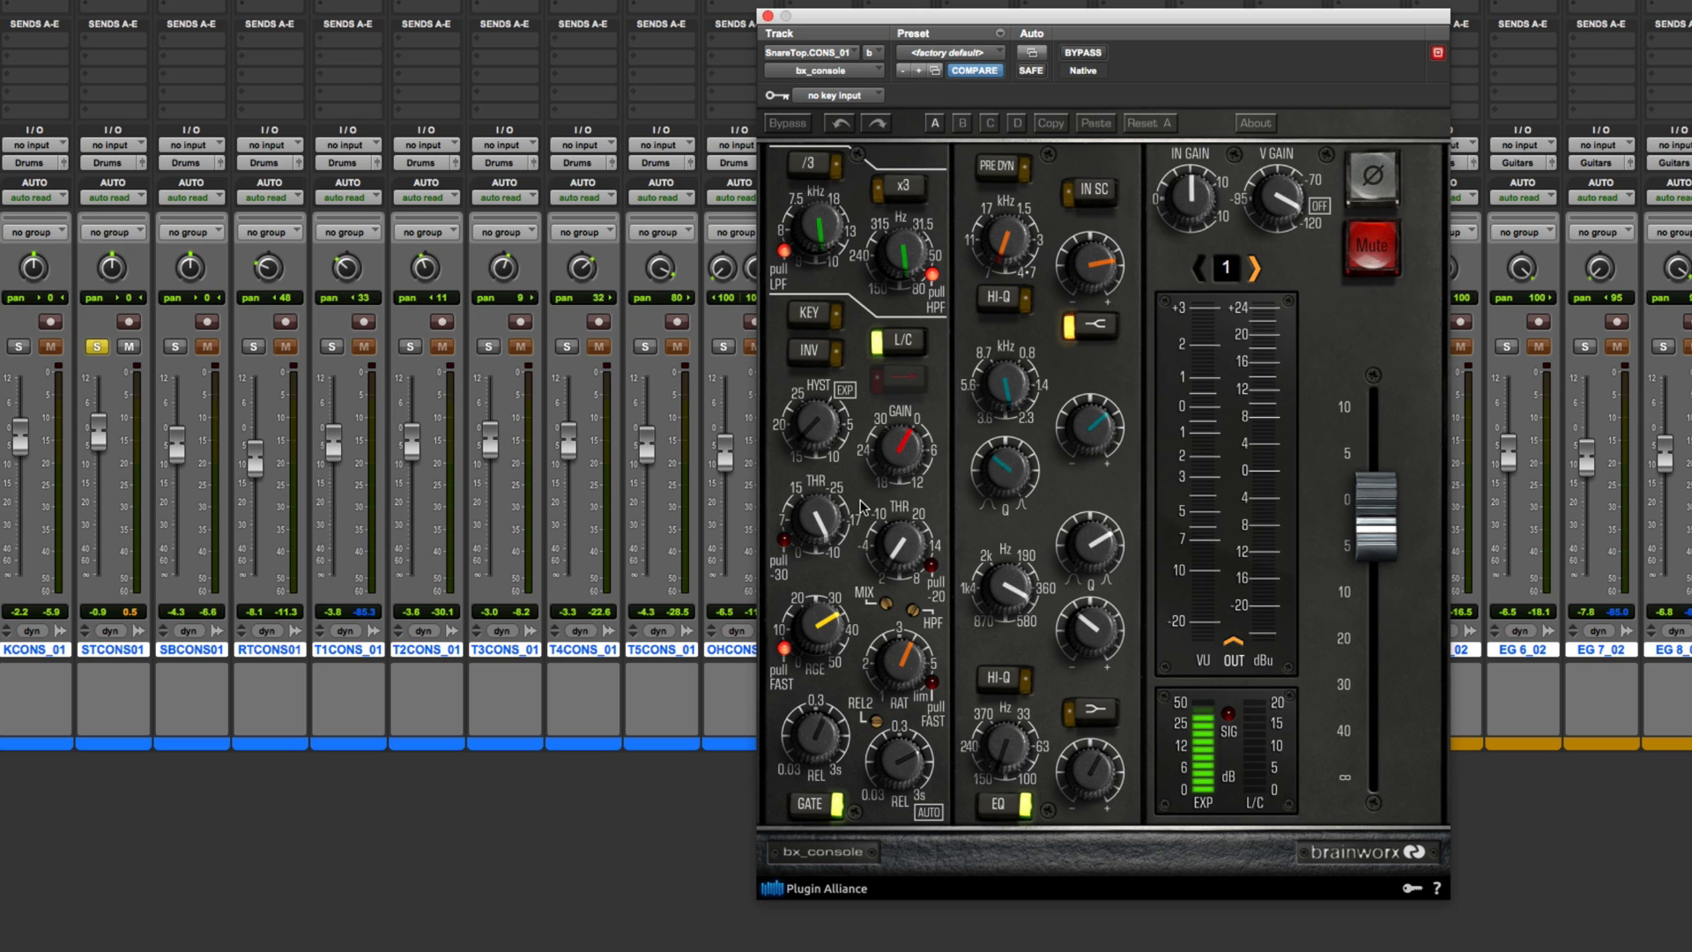
{"action": "mouse_move", "coordinate": [814, 540]}
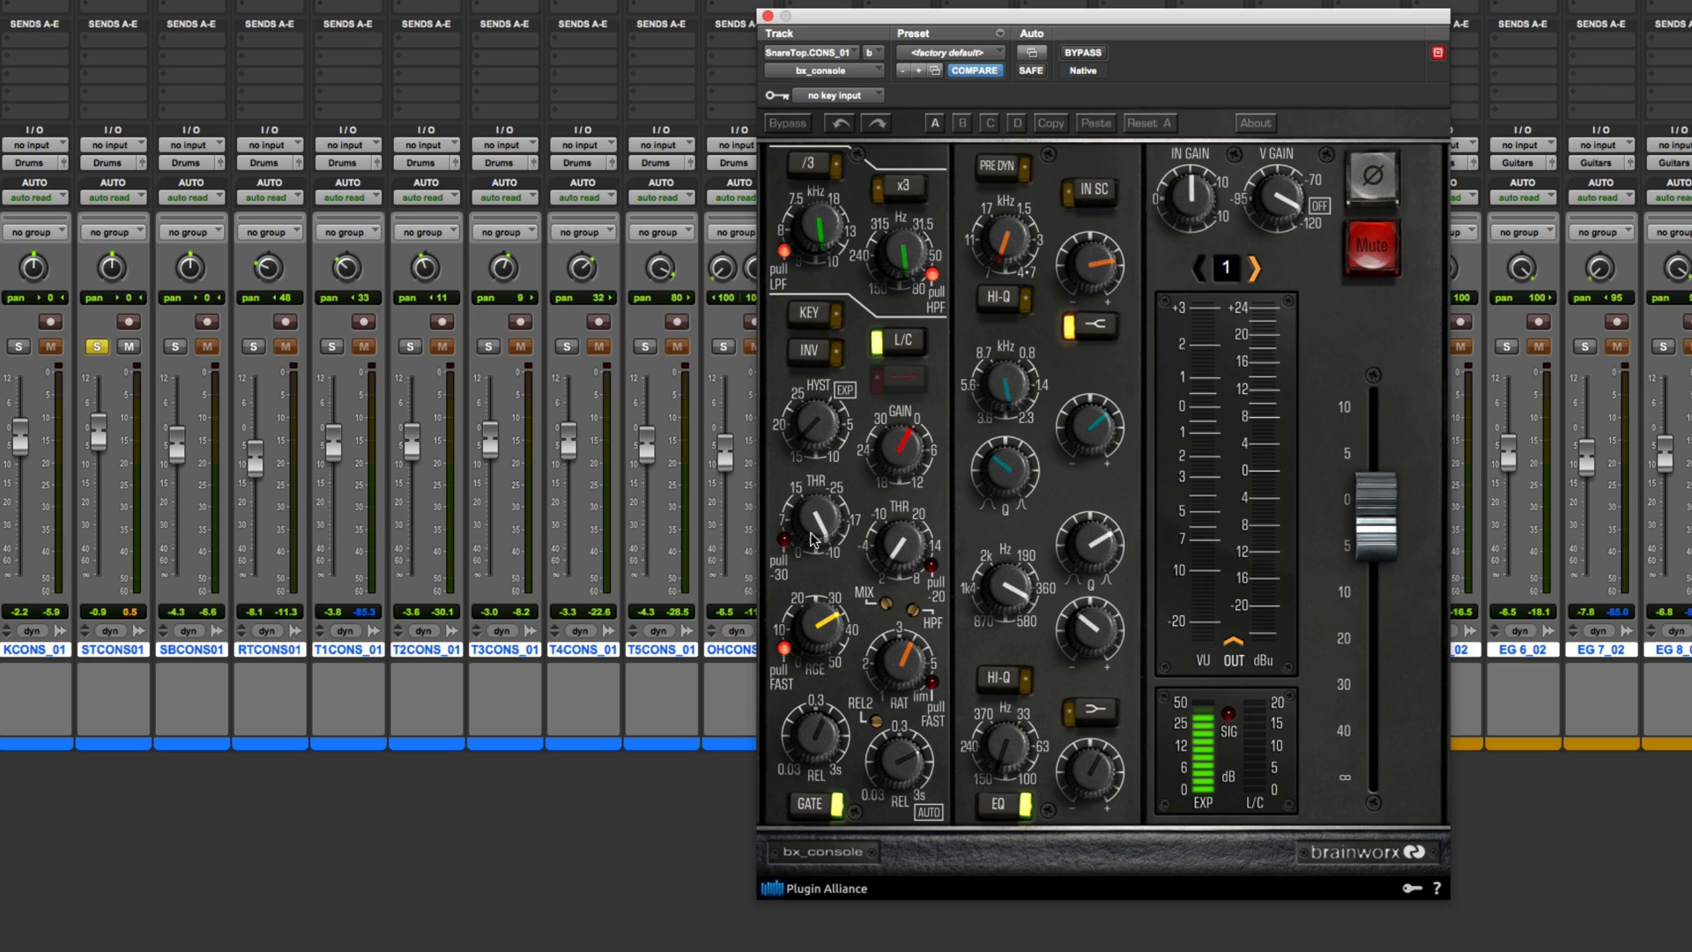
{"action": "mouse_move", "coordinate": [808, 566]}
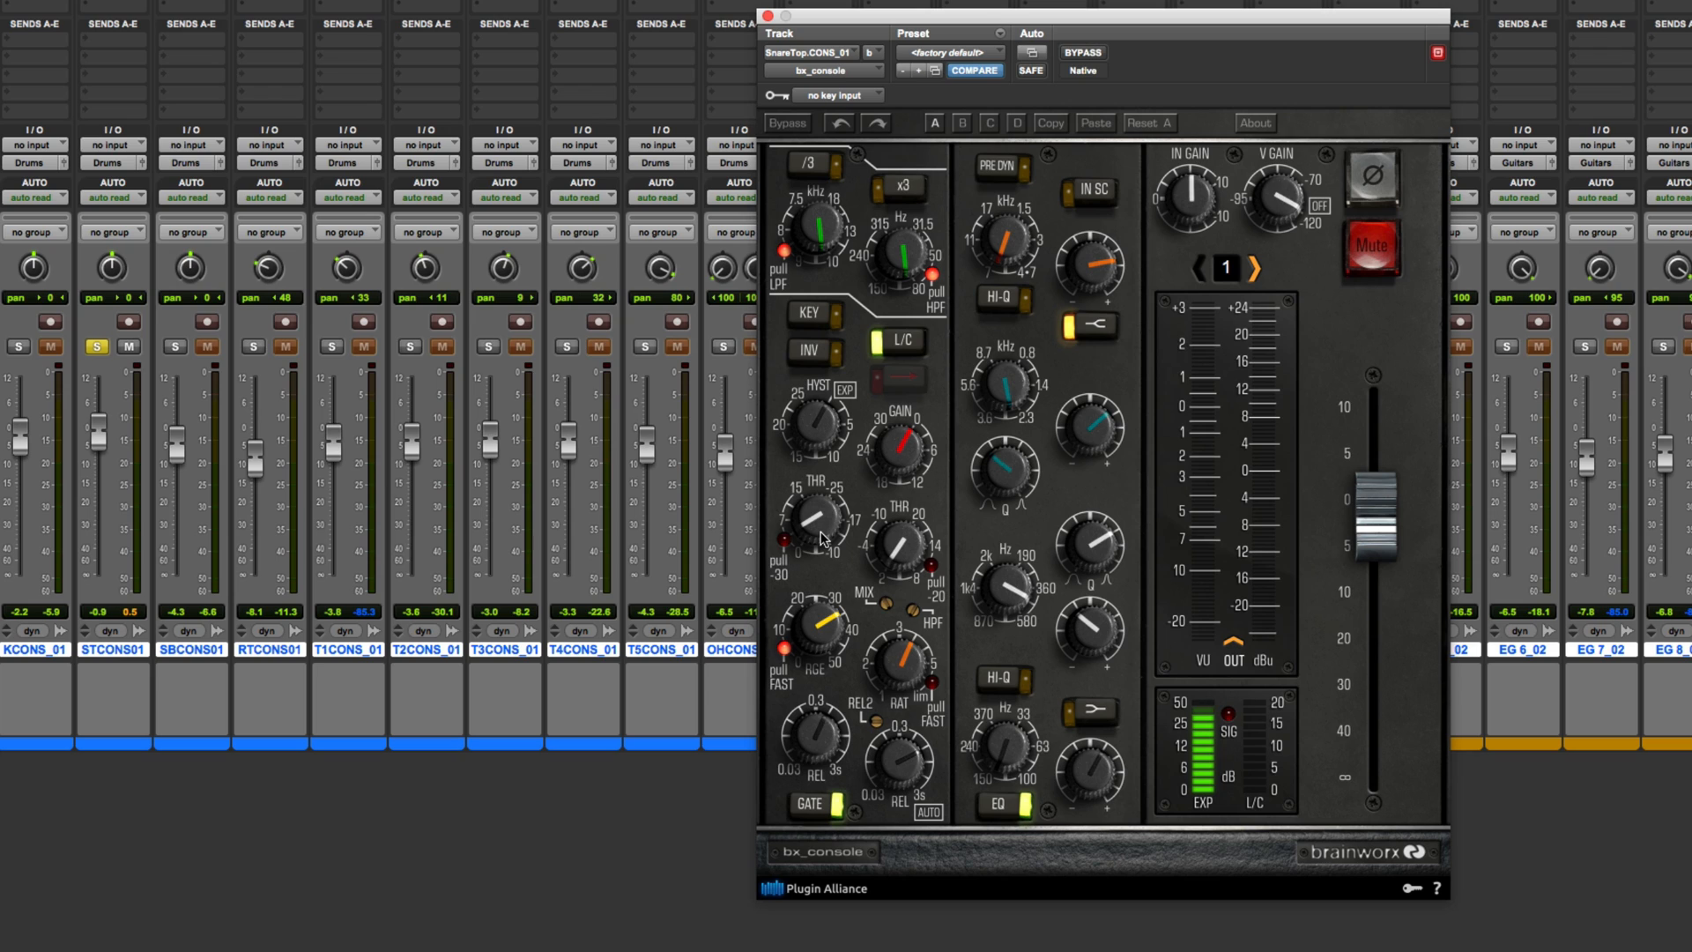
{"action": "mouse_move", "coordinate": [823, 548]}
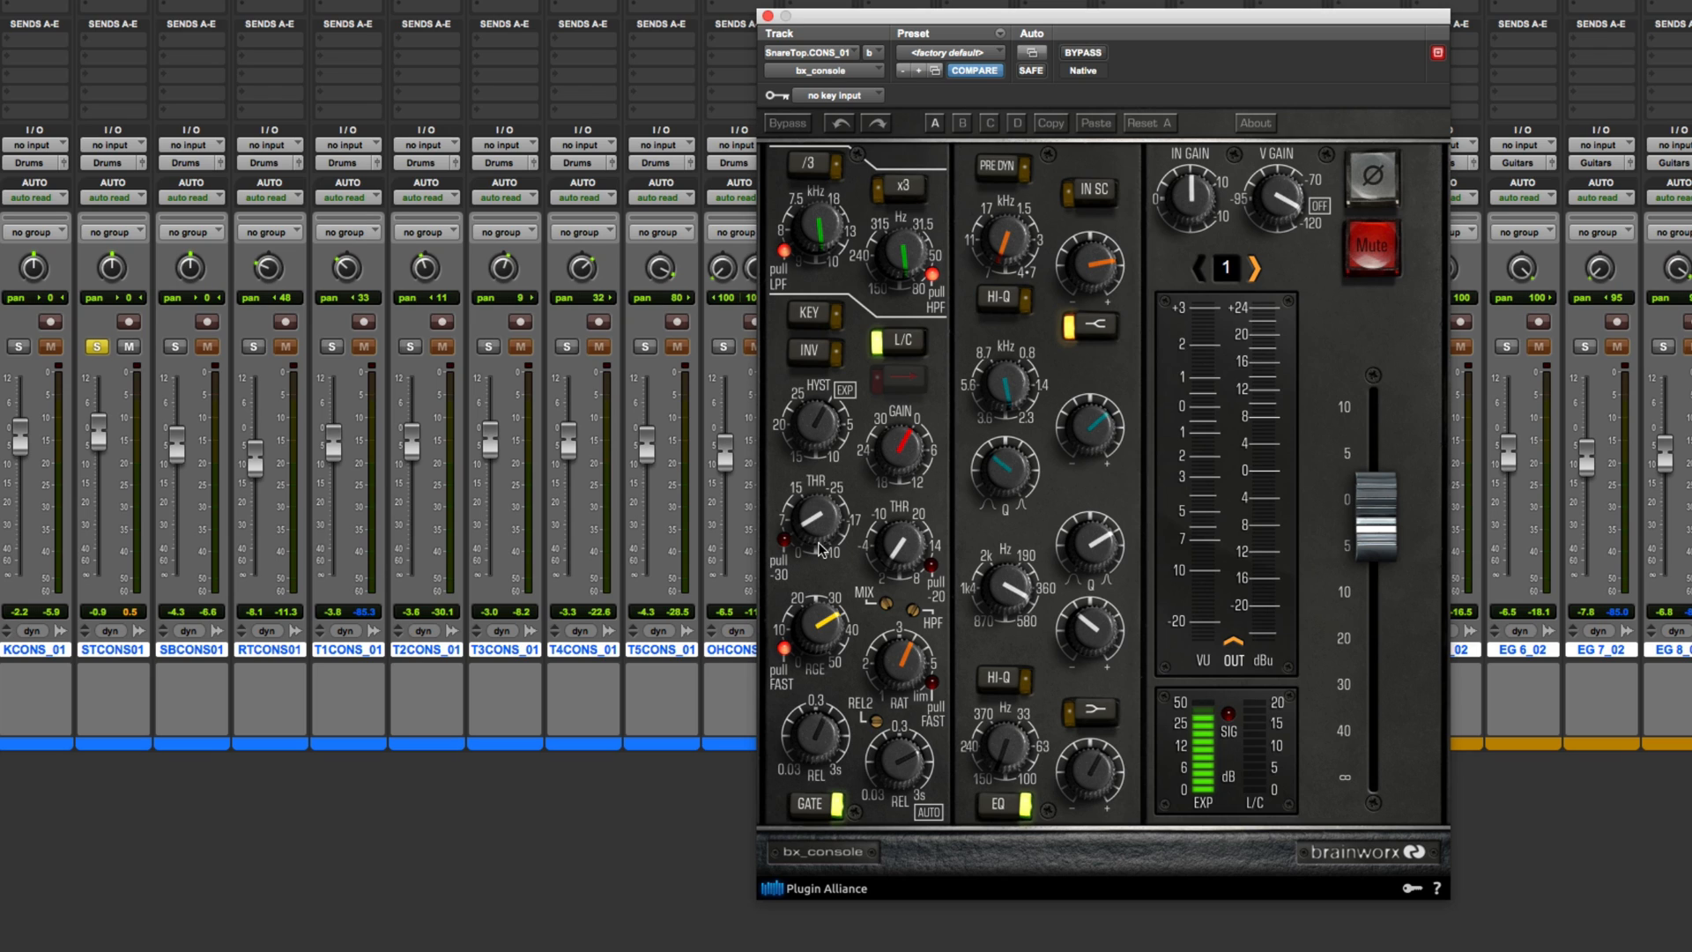
{"action": "mouse_move", "coordinate": [828, 512]}
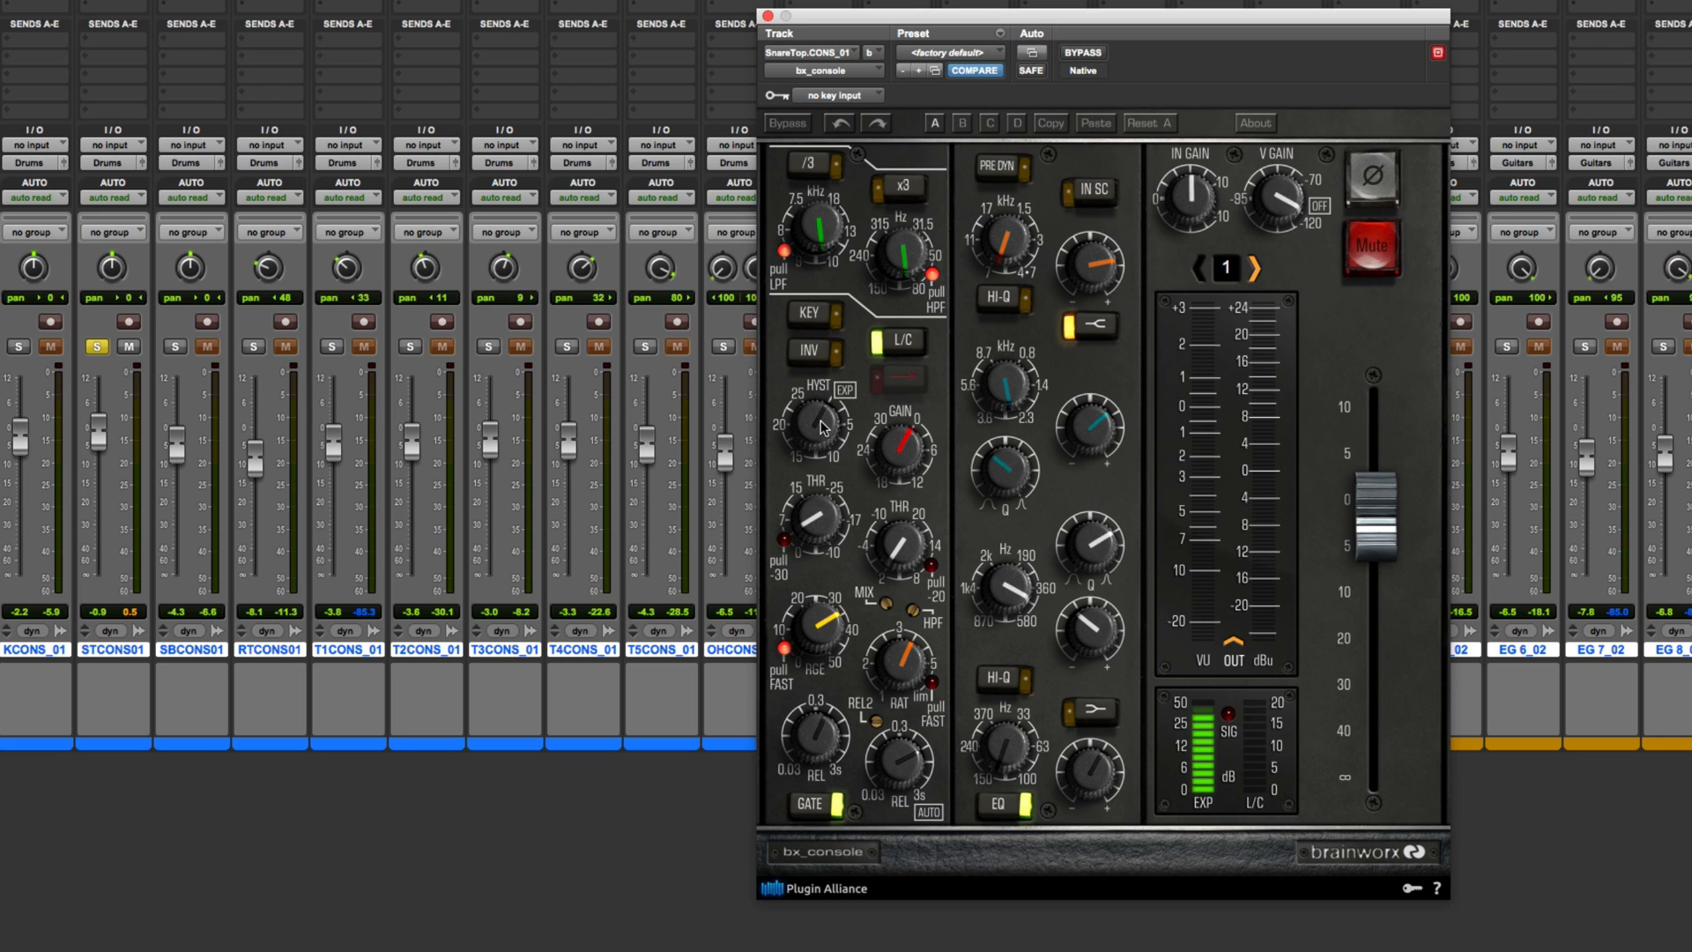
{"action": "mouse_move", "coordinate": [876, 879]}
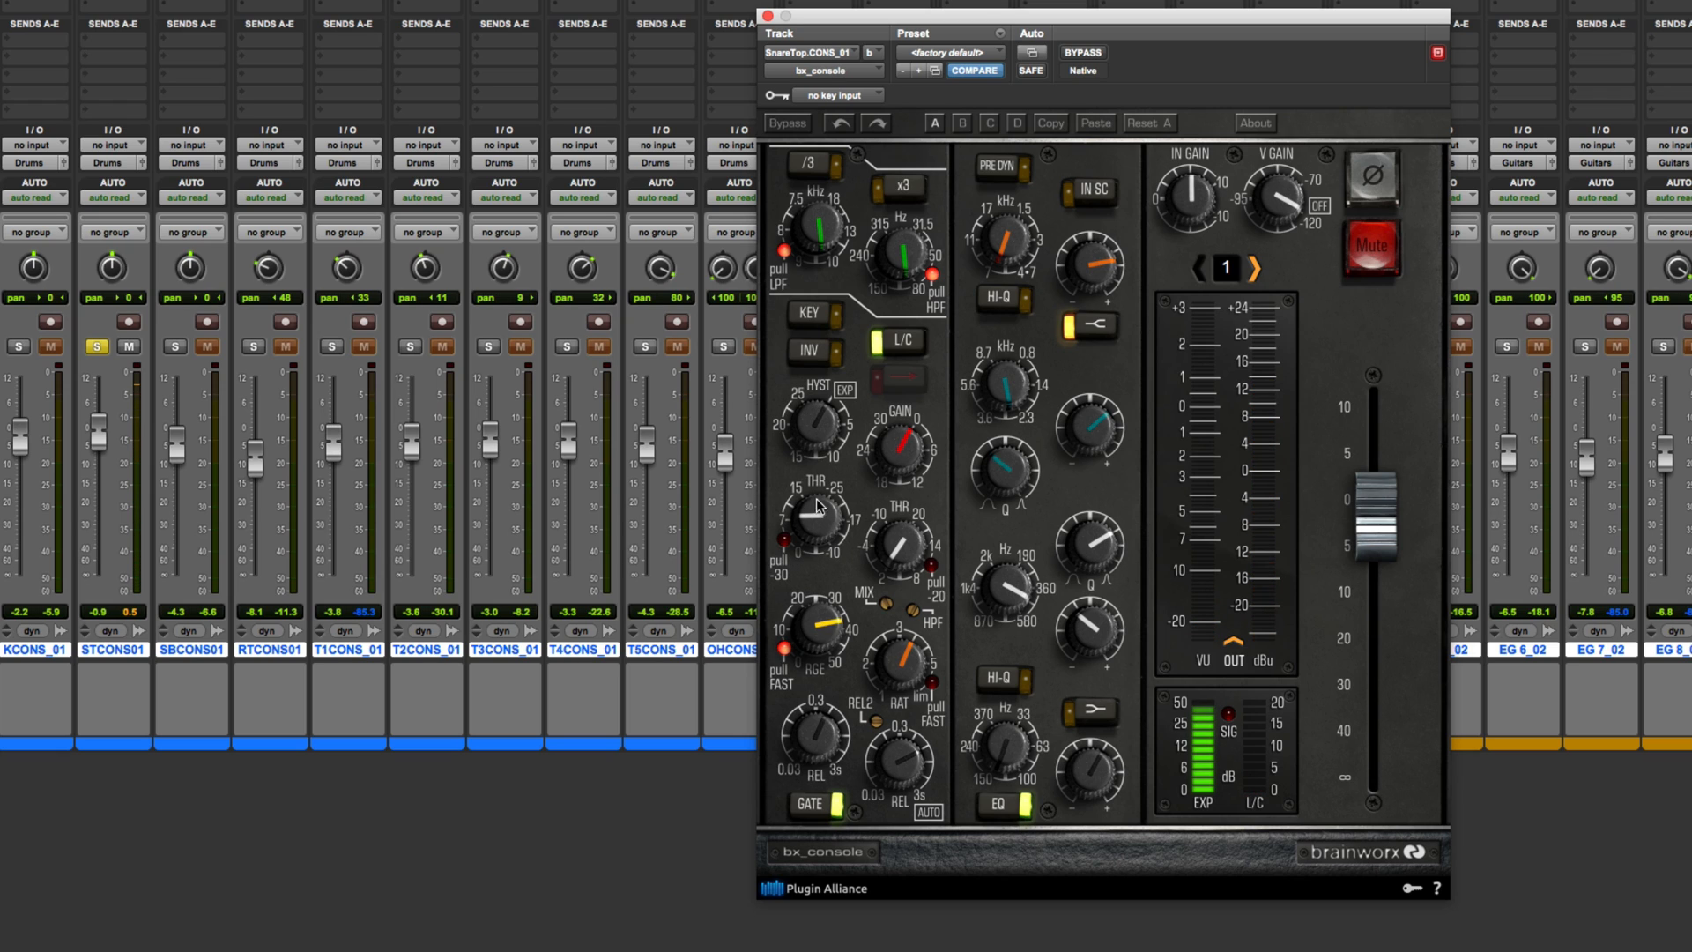
{"action": "mouse_move", "coordinate": [864, 515]}
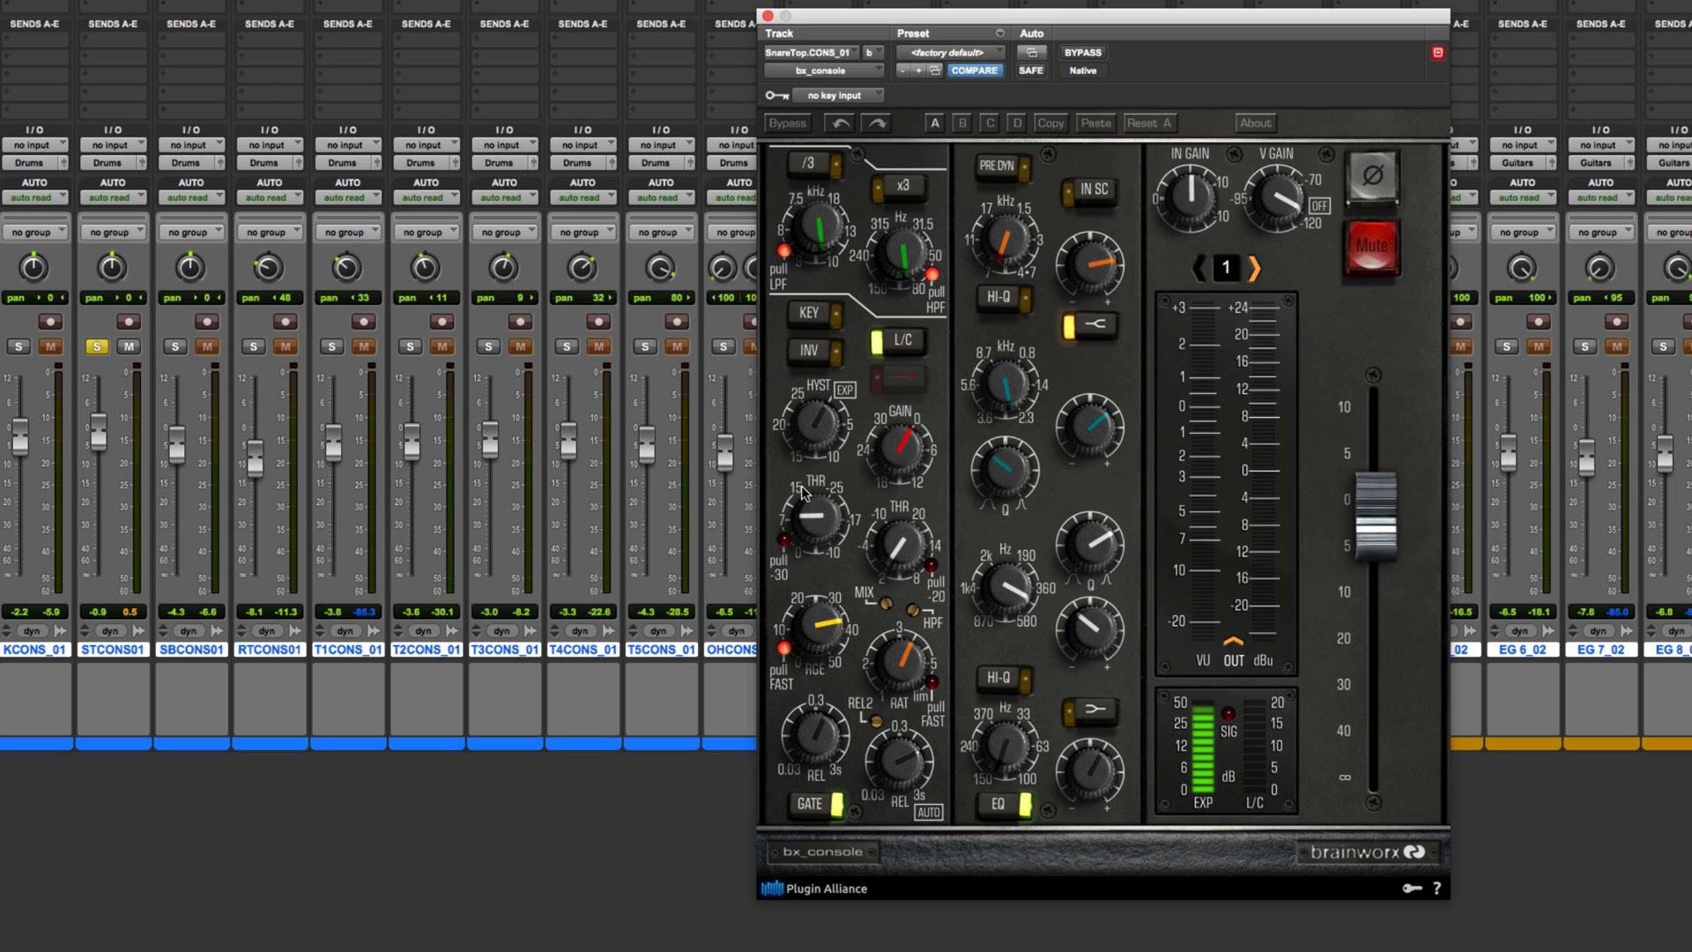
{"action": "mouse_move", "coordinate": [799, 529]}
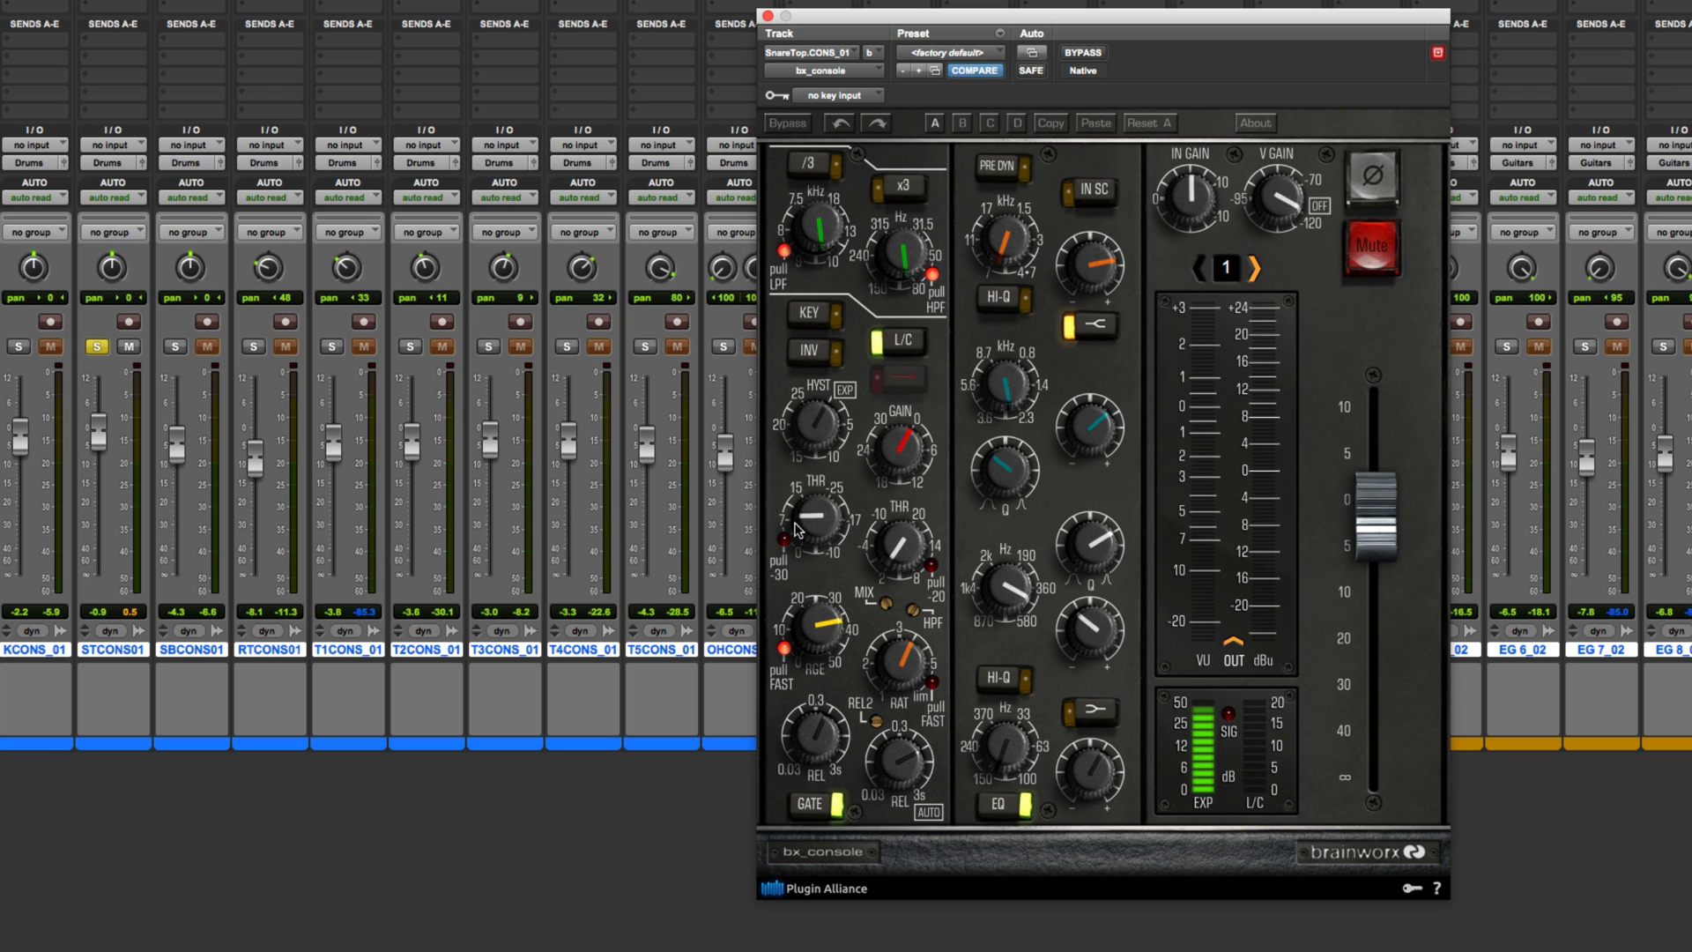
{"action": "mouse_move", "coordinate": [840, 752]}
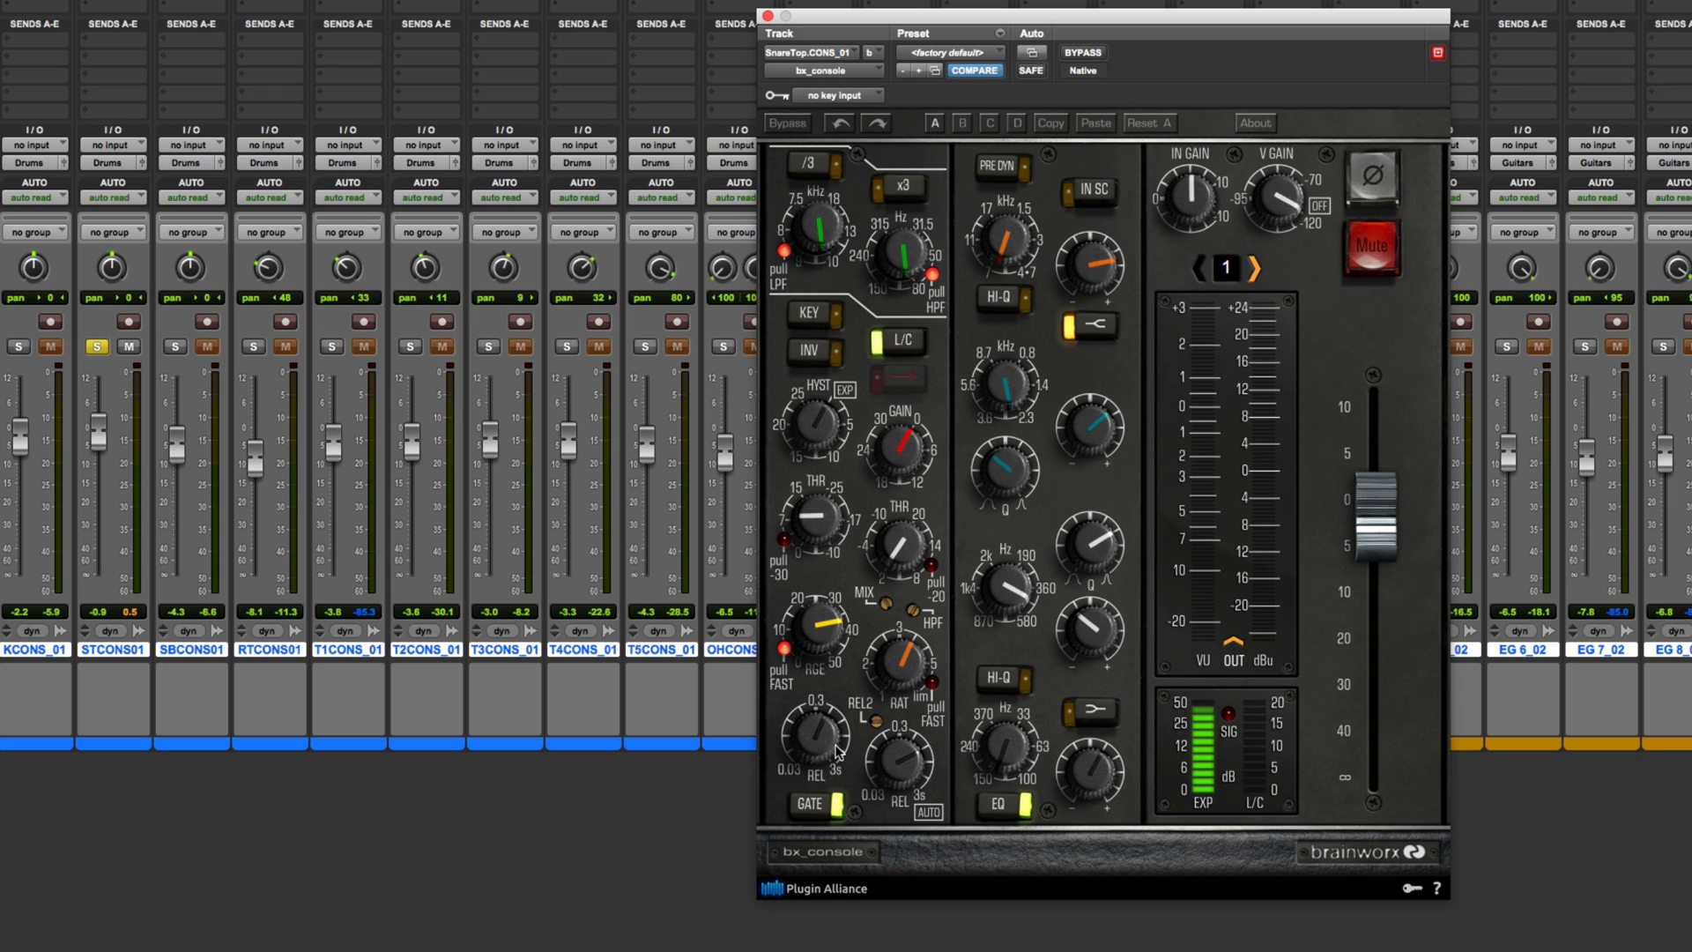
{"action": "mouse_move", "coordinate": [833, 736]}
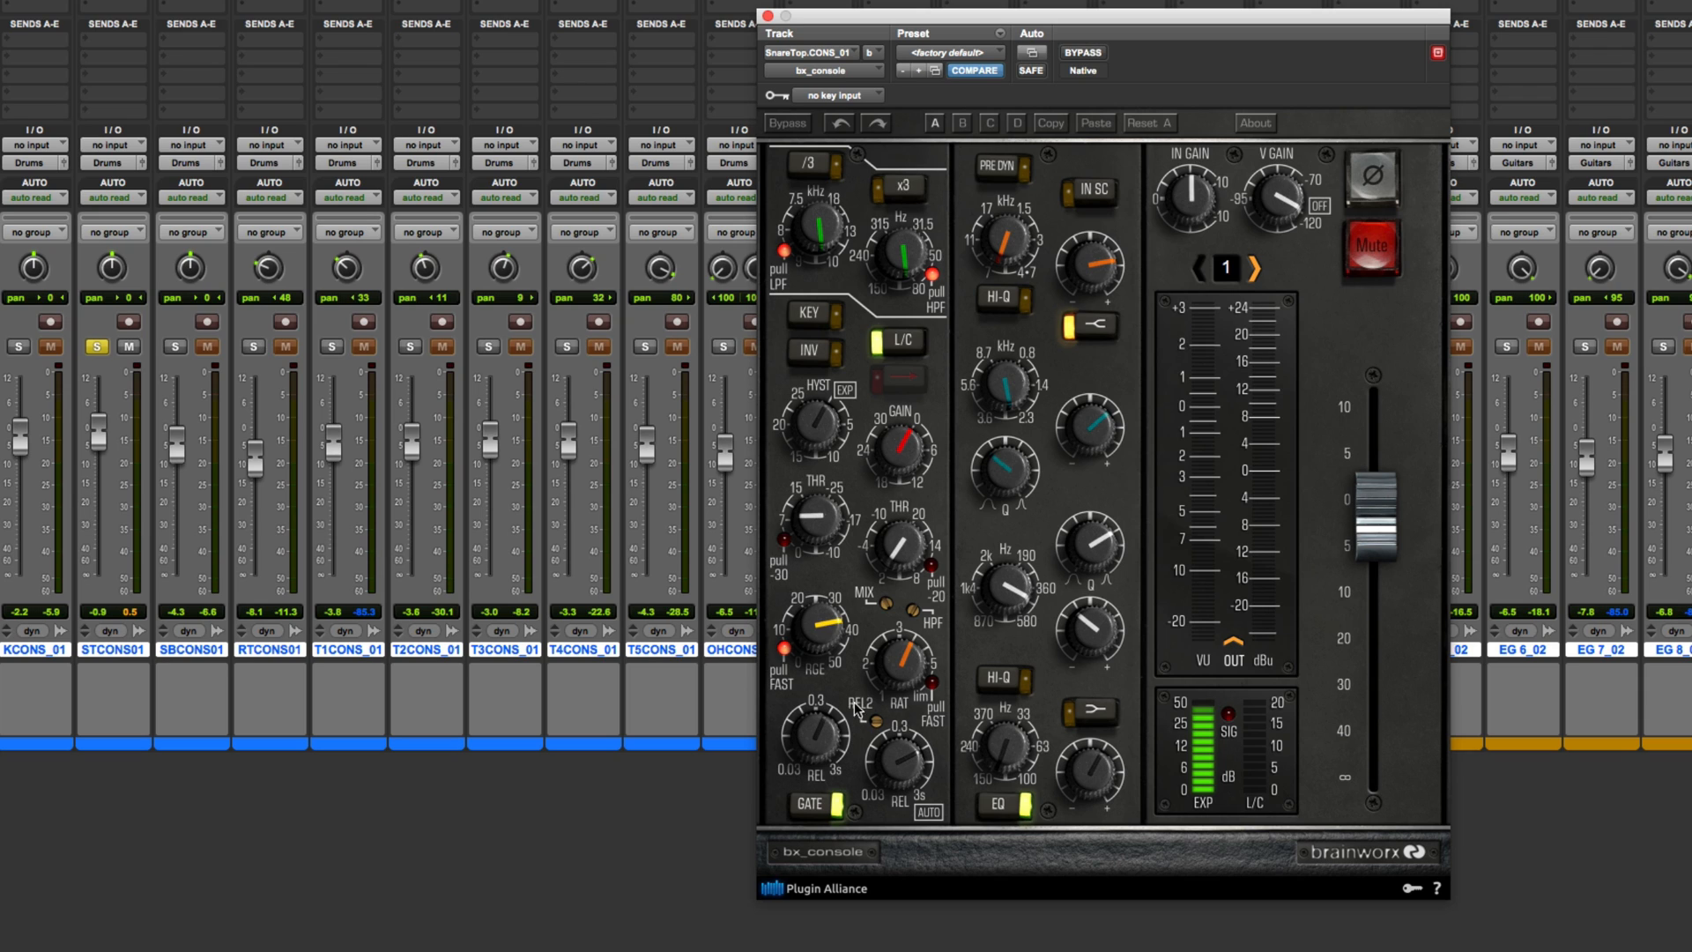
{"action": "mouse_move", "coordinate": [814, 429]}
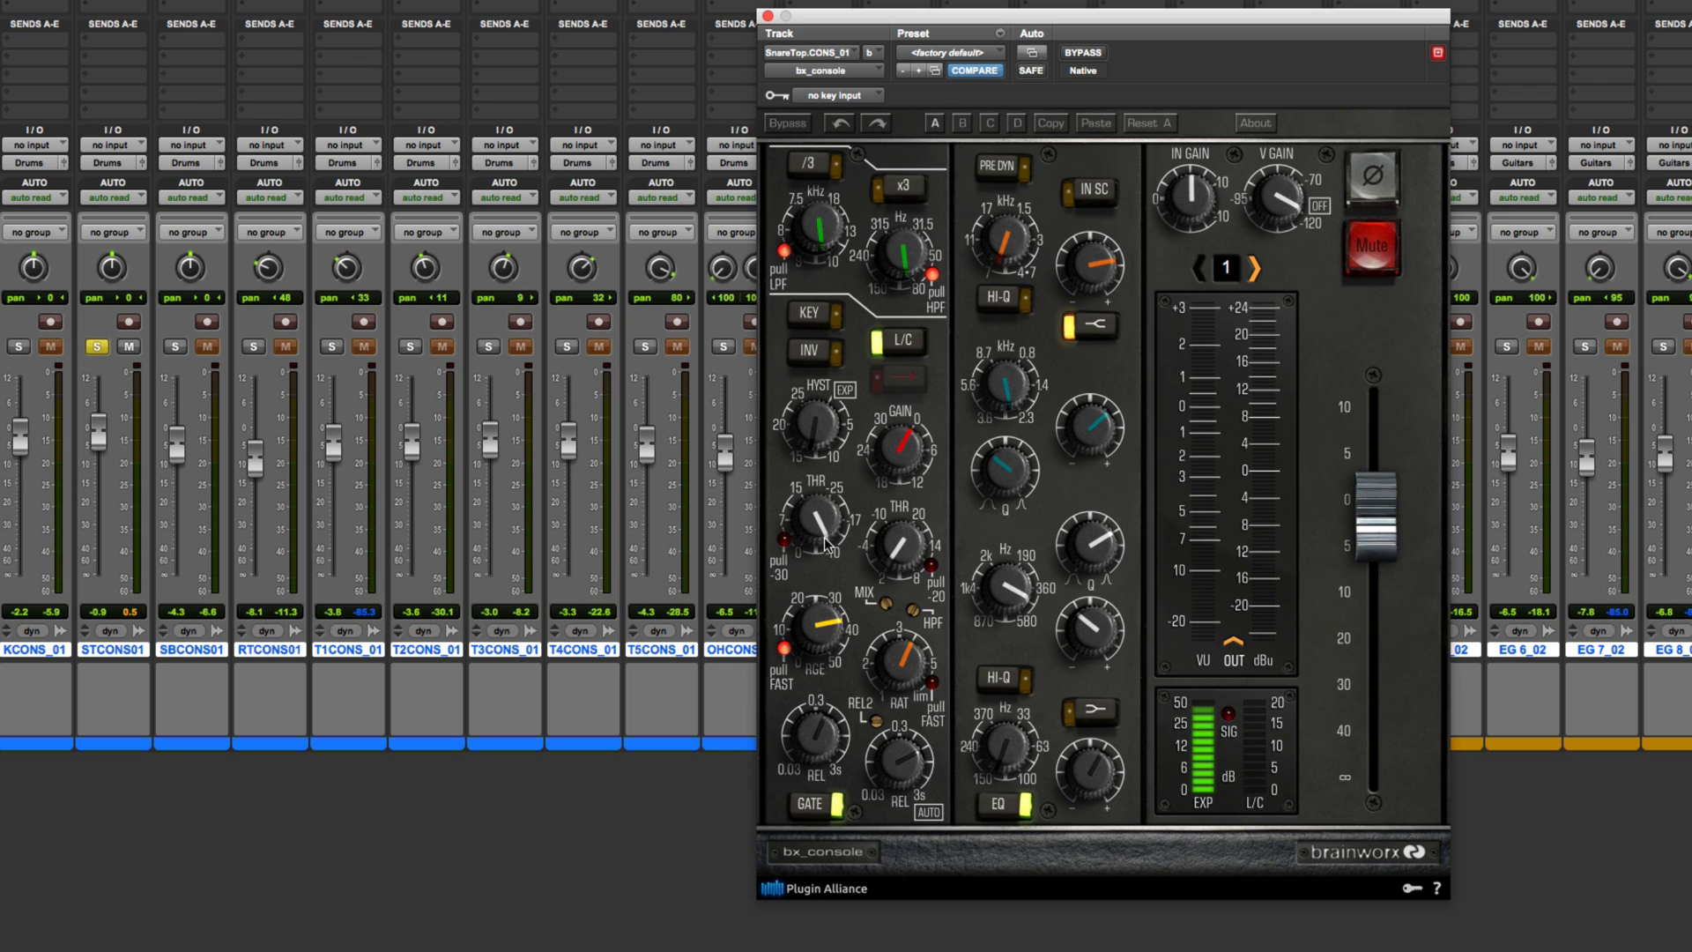
{"action": "mouse_move", "coordinate": [797, 424]}
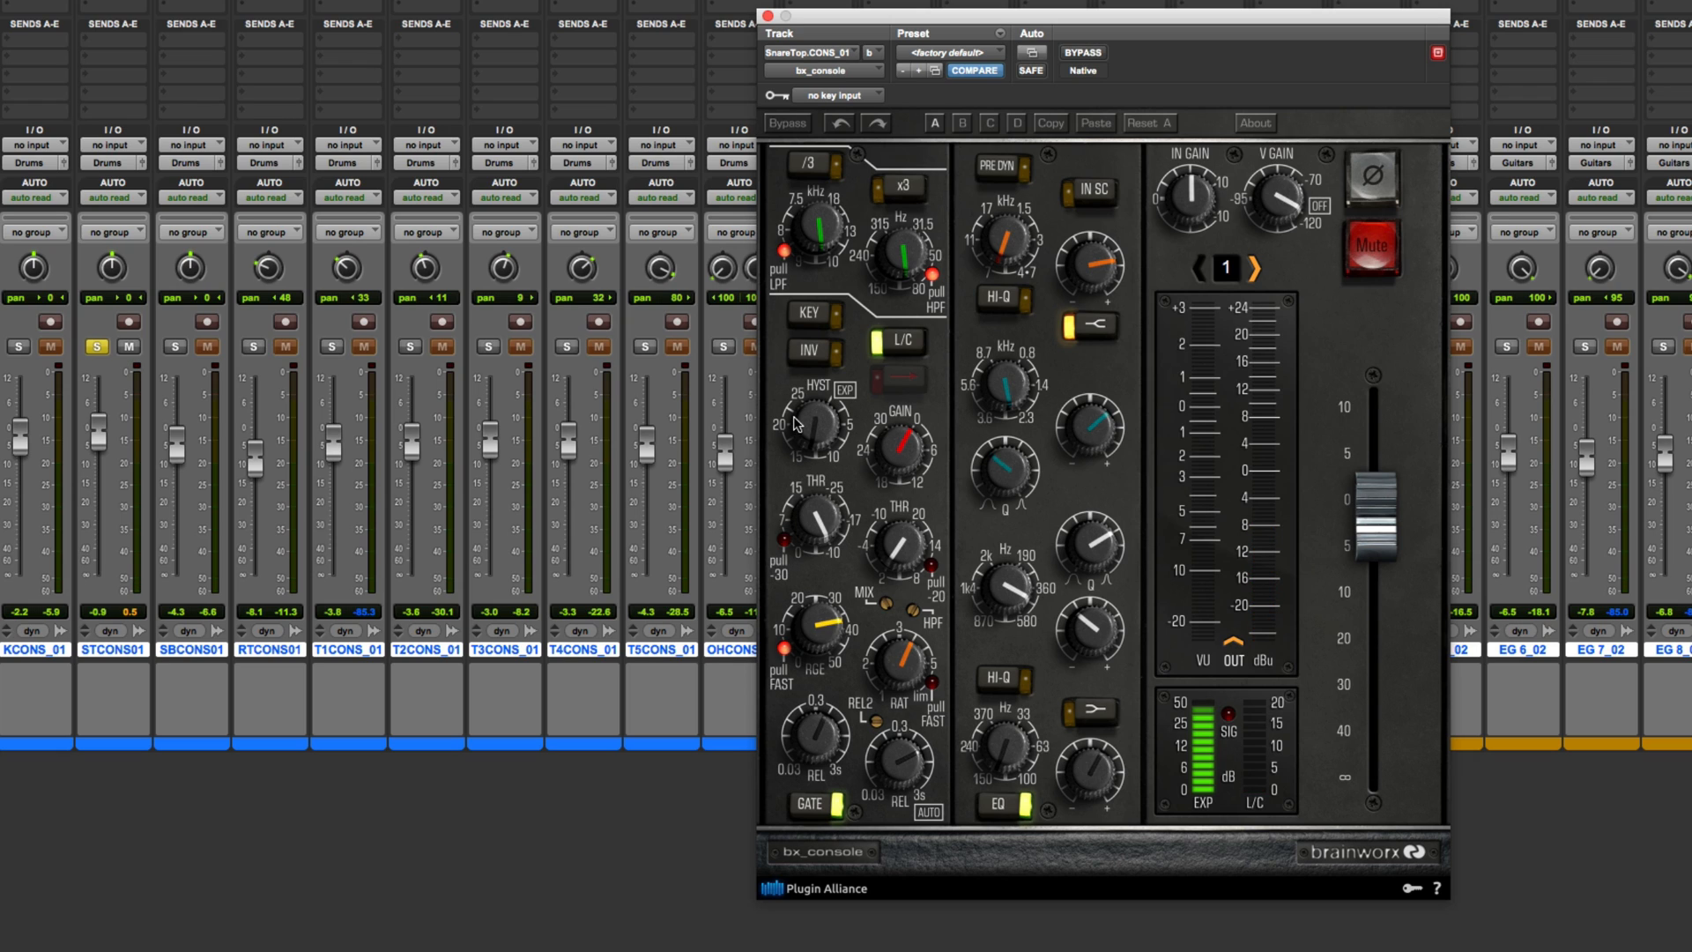
{"action": "mouse_move", "coordinate": [843, 529]}
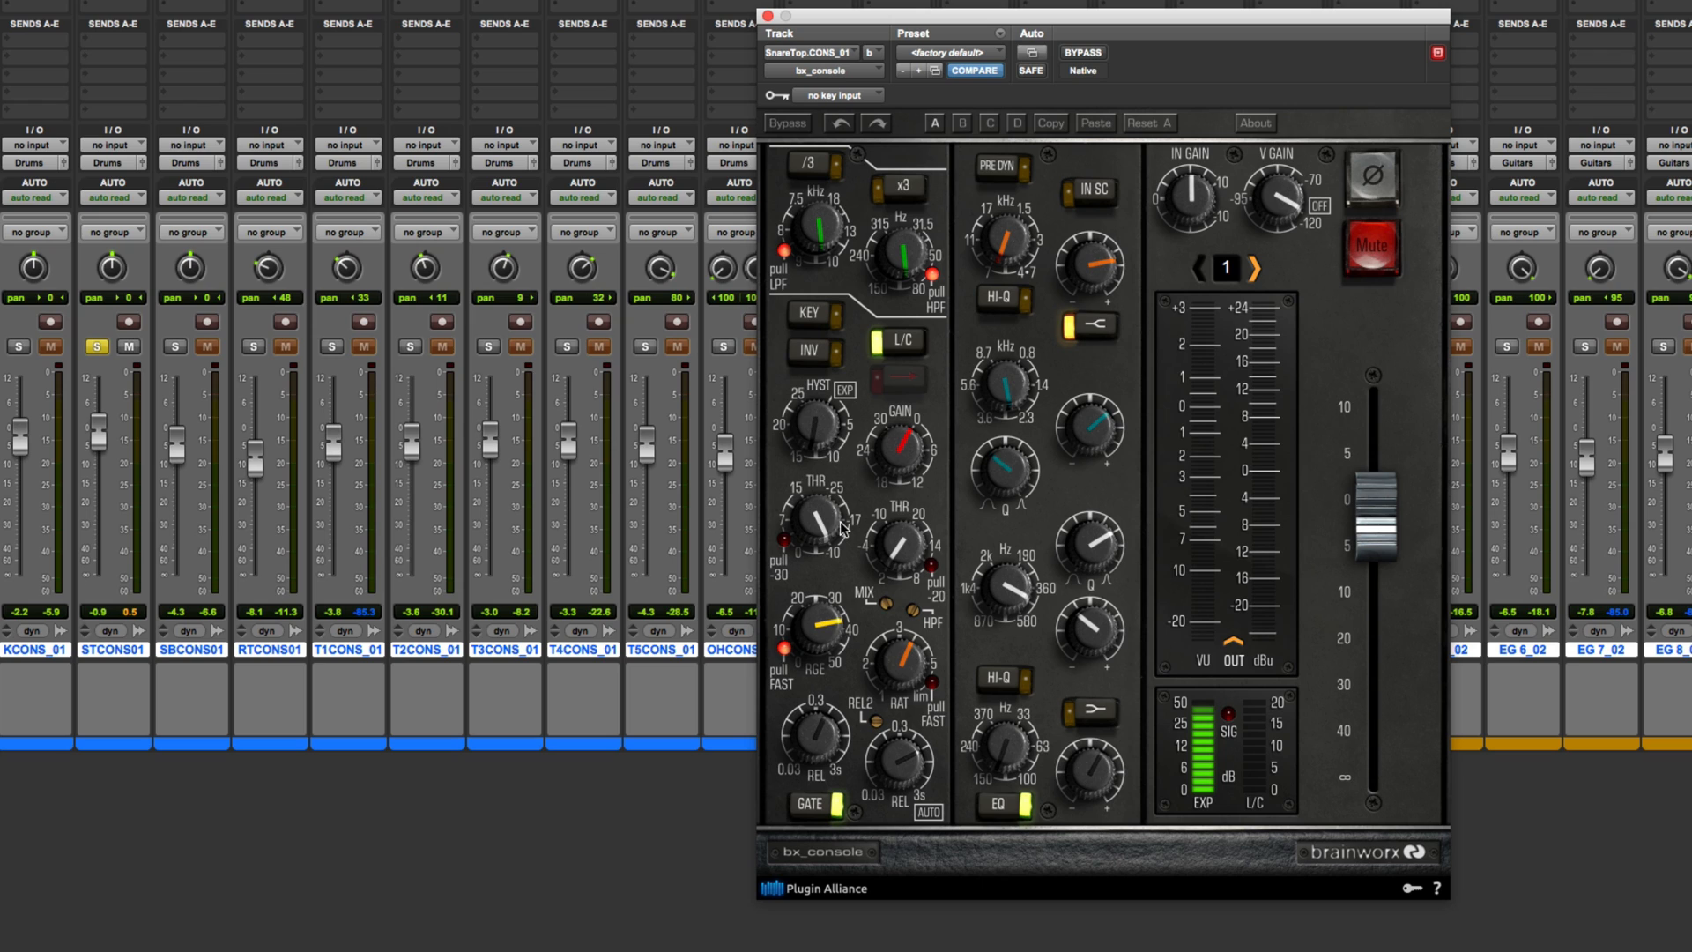
{"action": "mouse_move", "coordinate": [840, 496]}
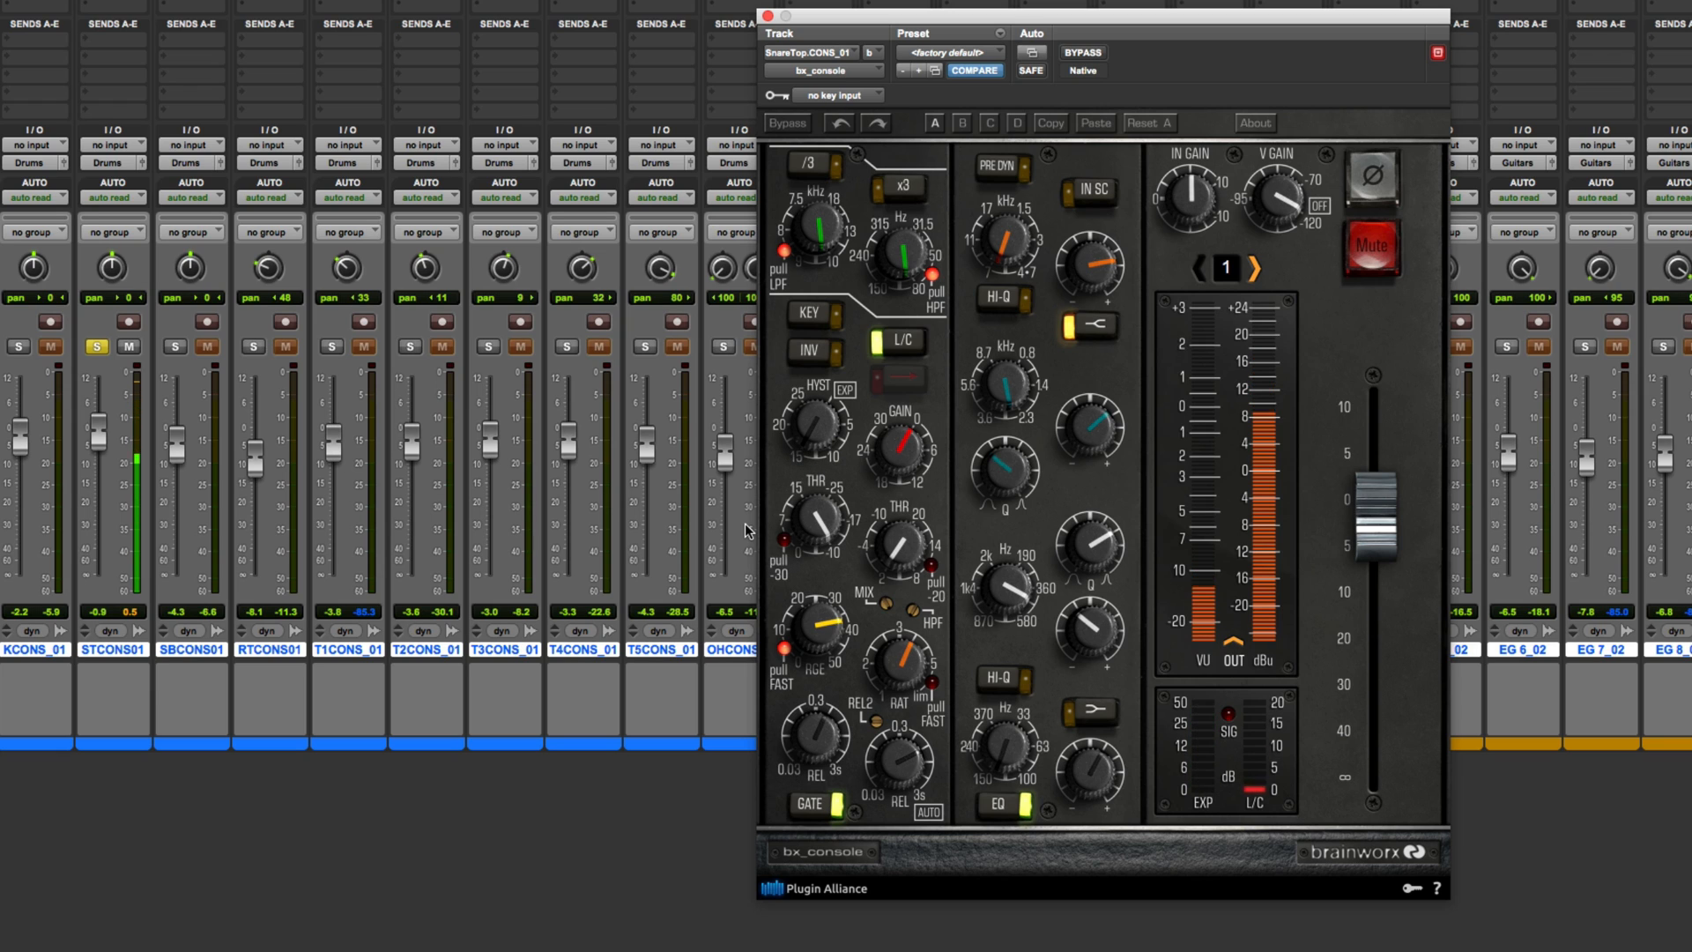
{"action": "mouse_move", "coordinate": [812, 443]}
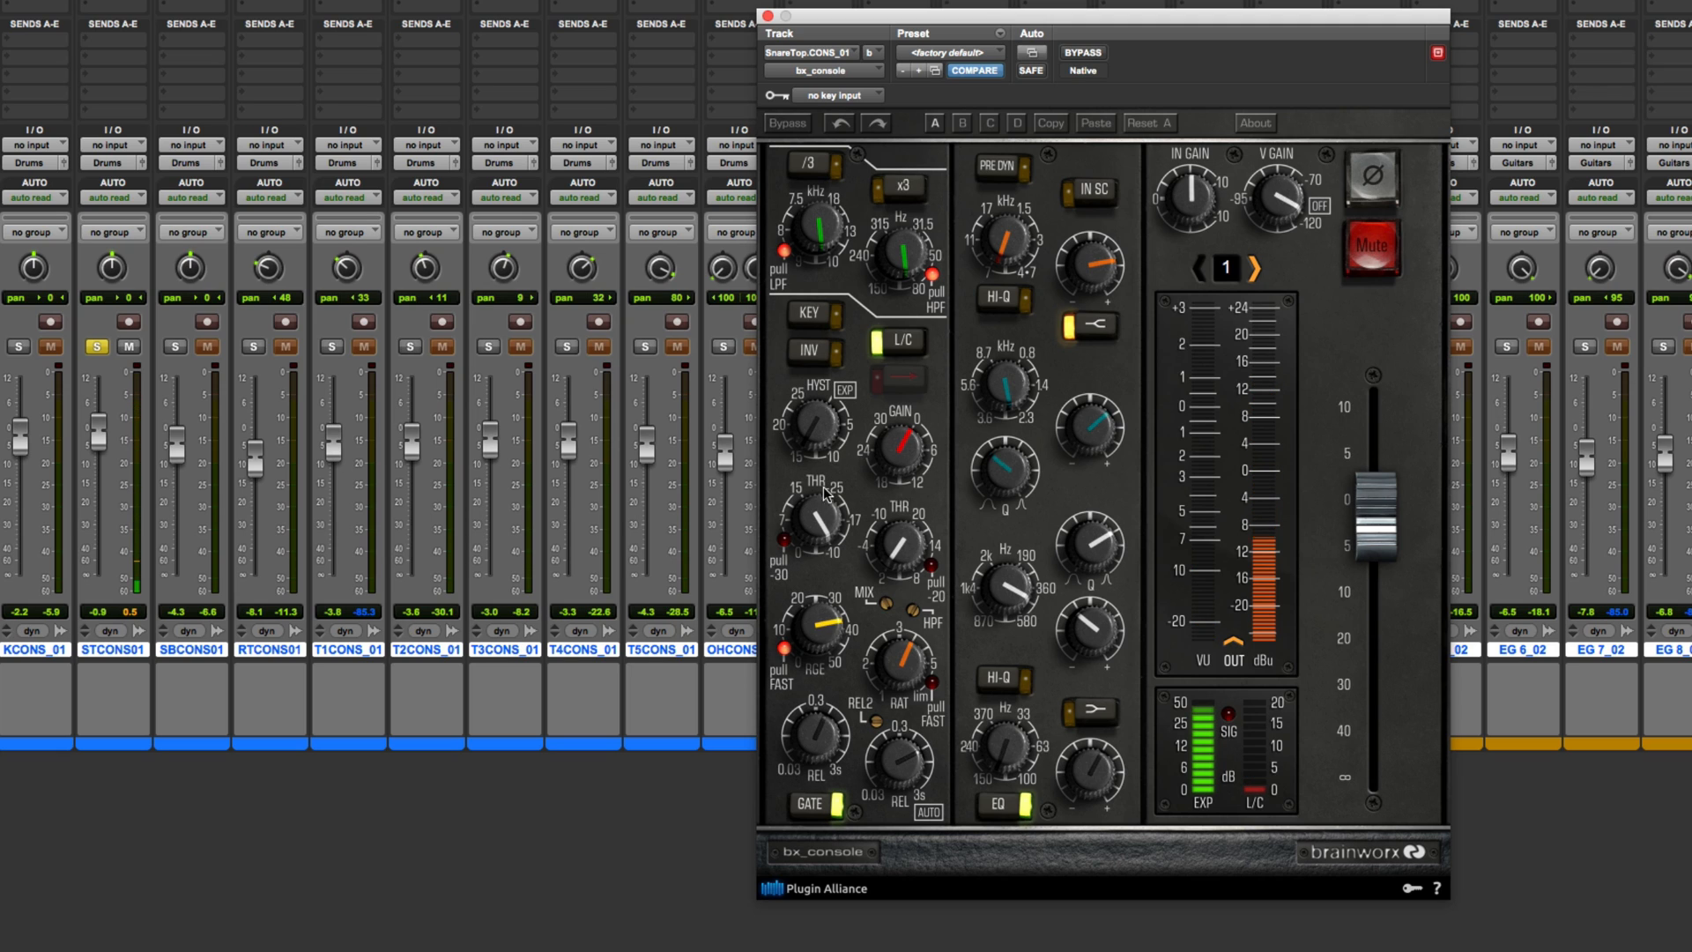
{"action": "mouse_move", "coordinate": [775, 466]}
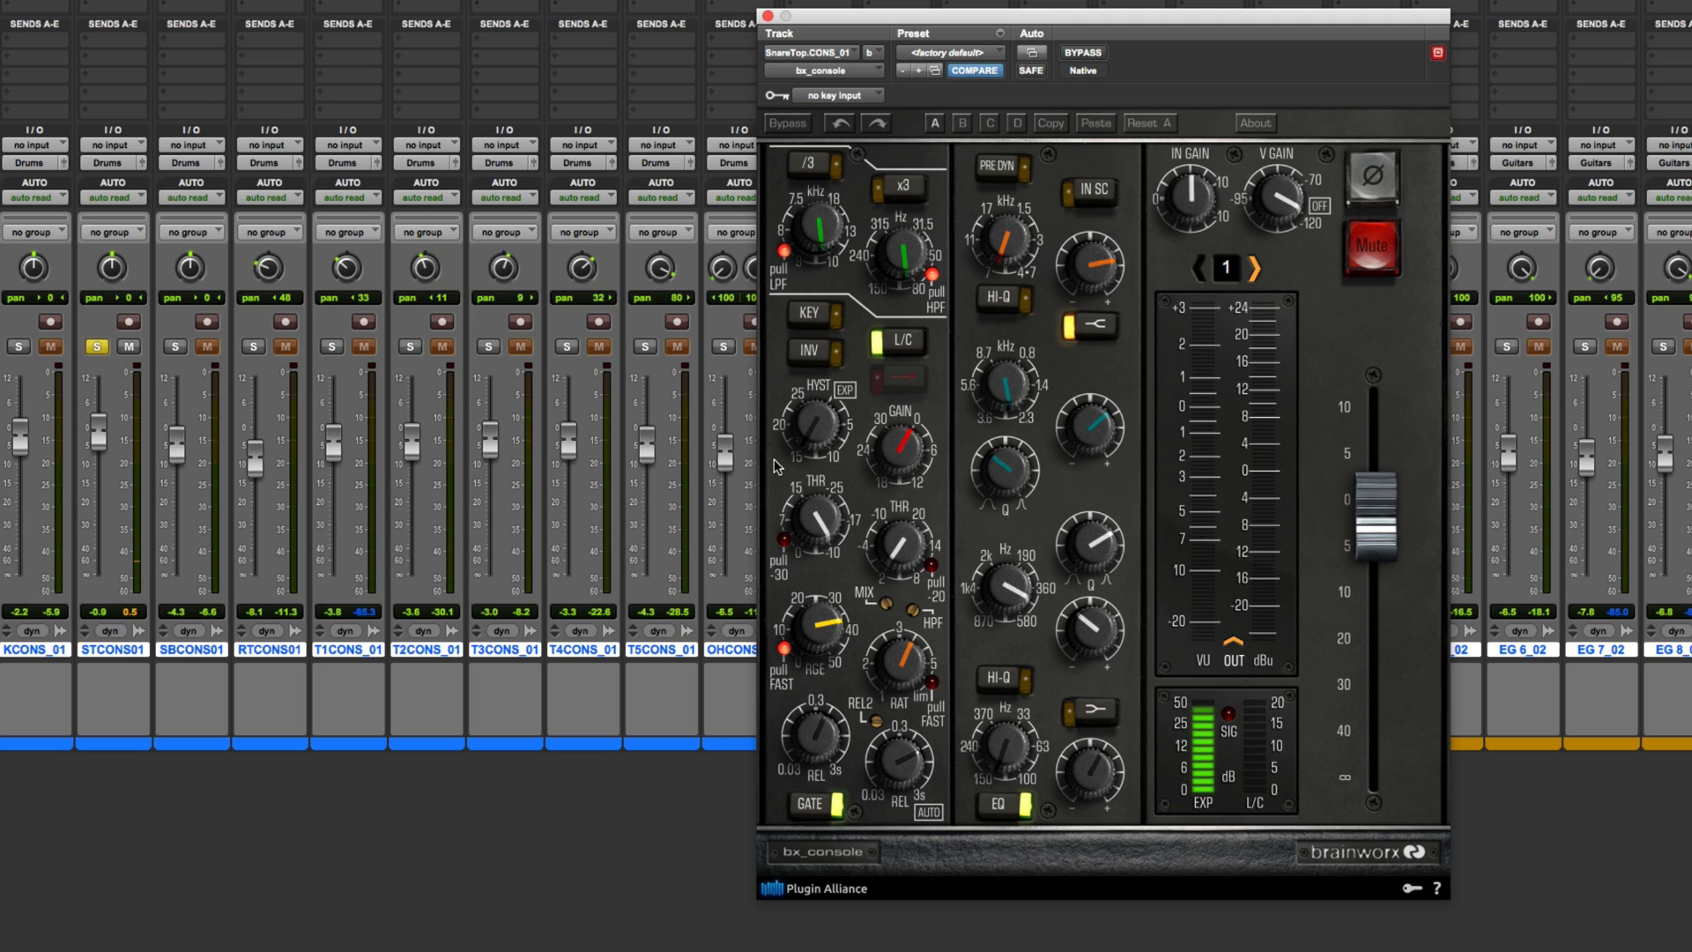
{"action": "mouse_move", "coordinate": [810, 436]}
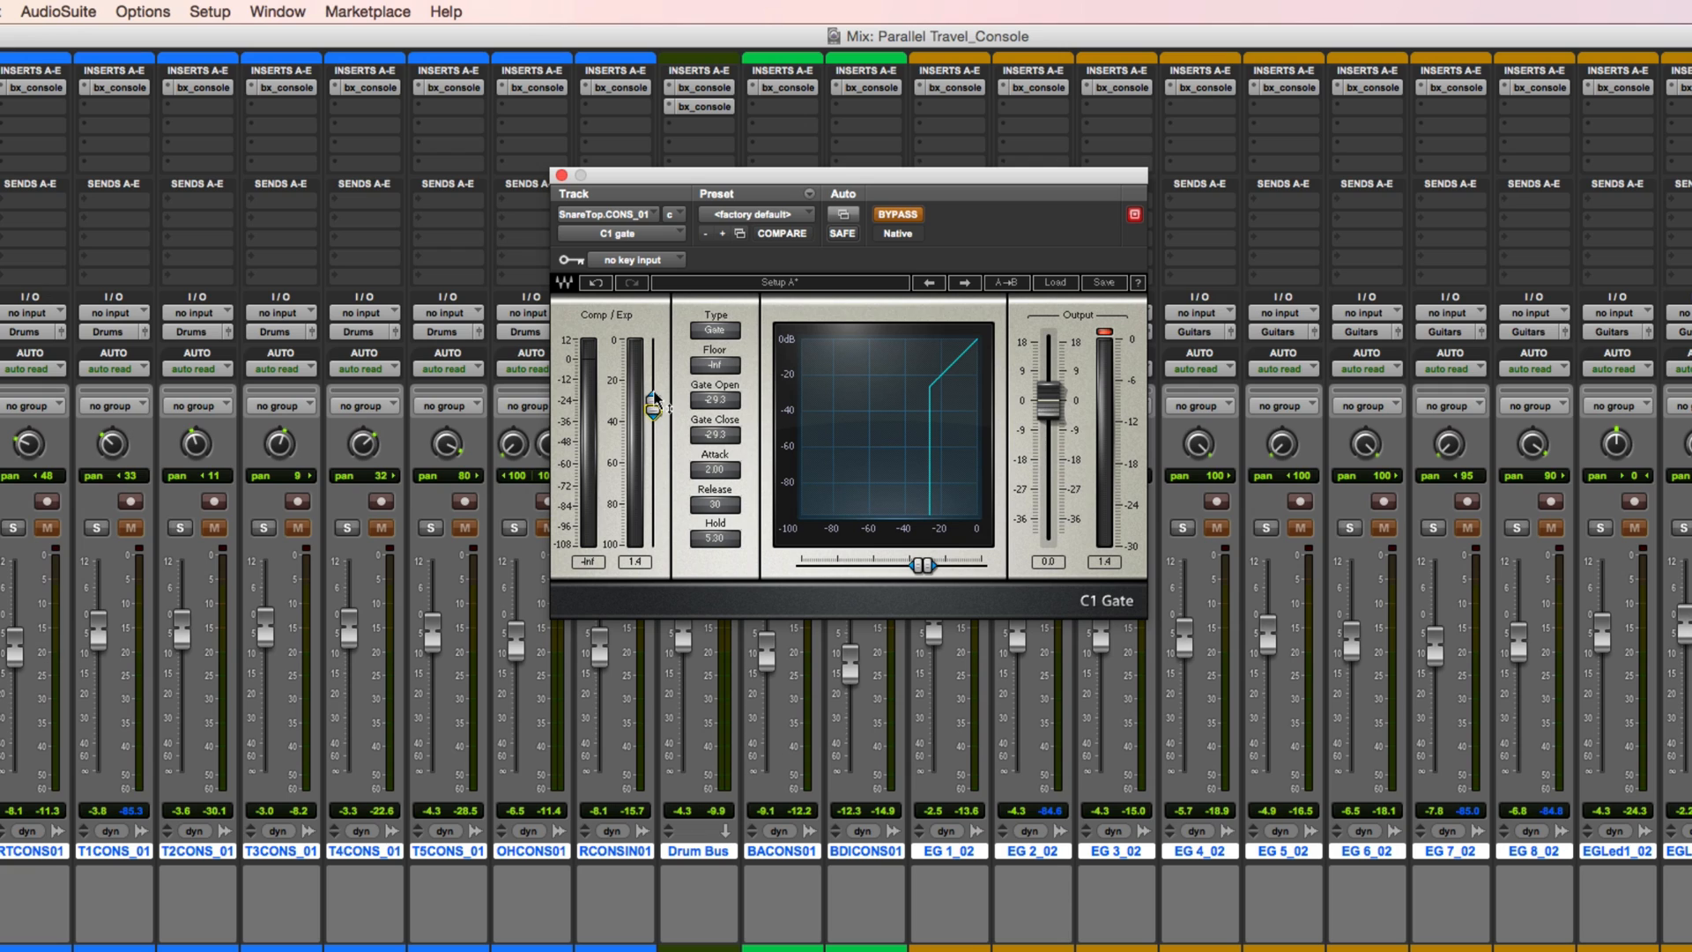
Switch the plug-in window to the SnareTop track's bypassed Waves C1 Gate insert
{"action": "left_click_drag", "start_coordinate": [651, 402], "coordinate": [650, 429]}
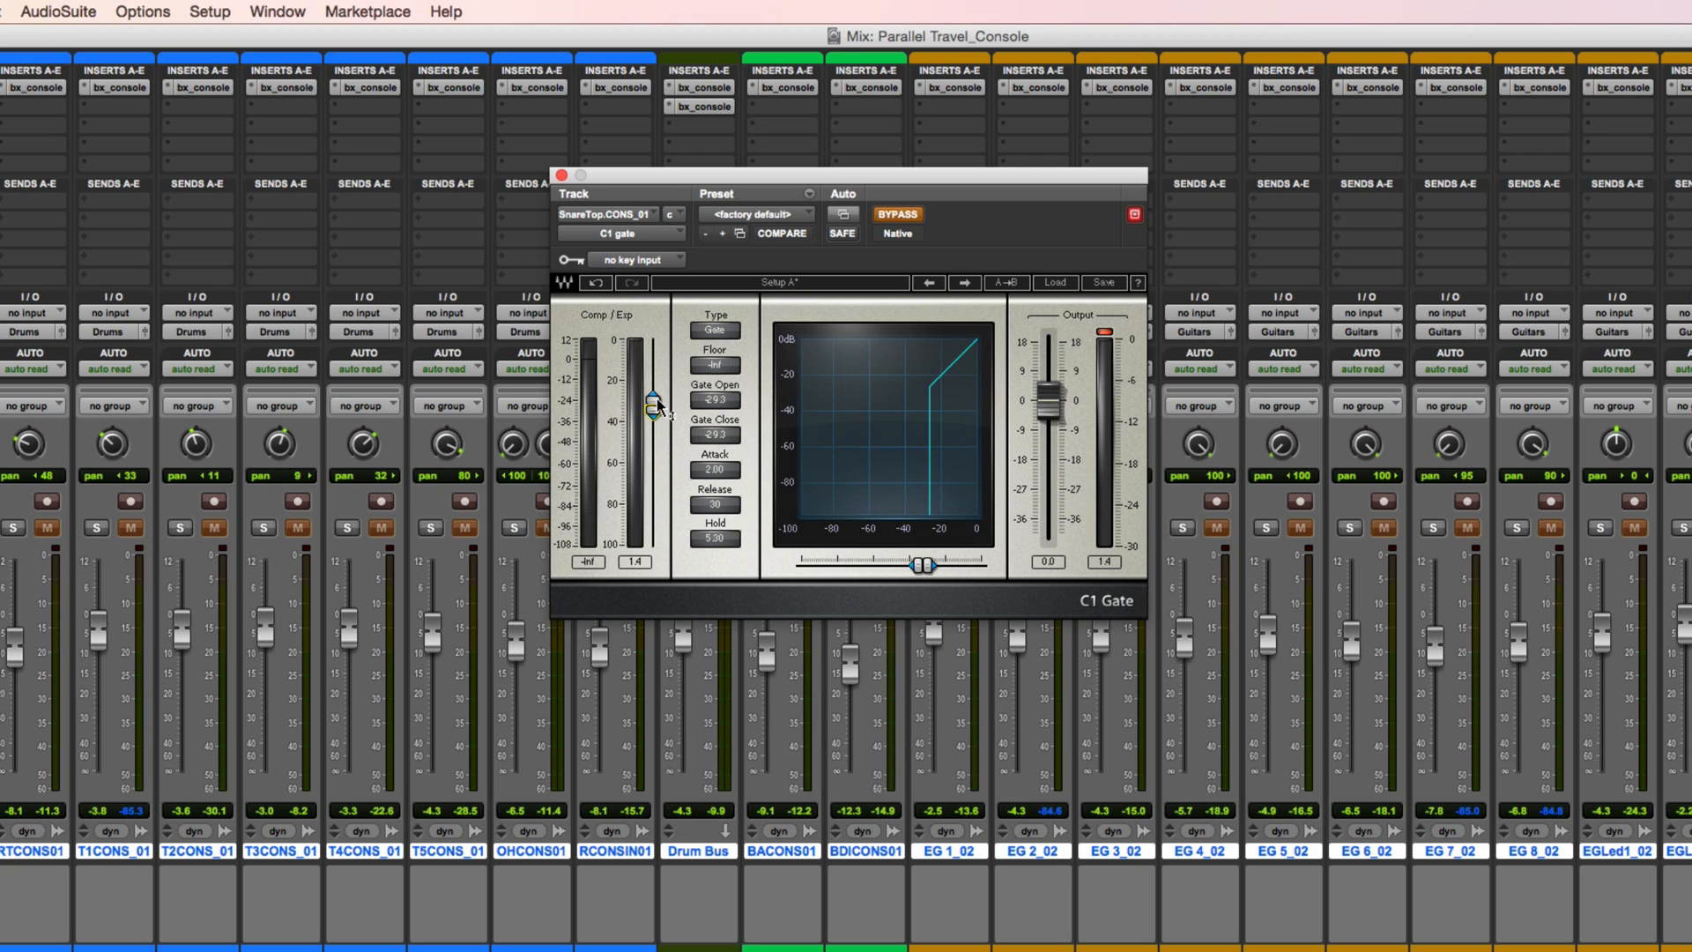
{"action": "mouse_move", "coordinate": [662, 410]}
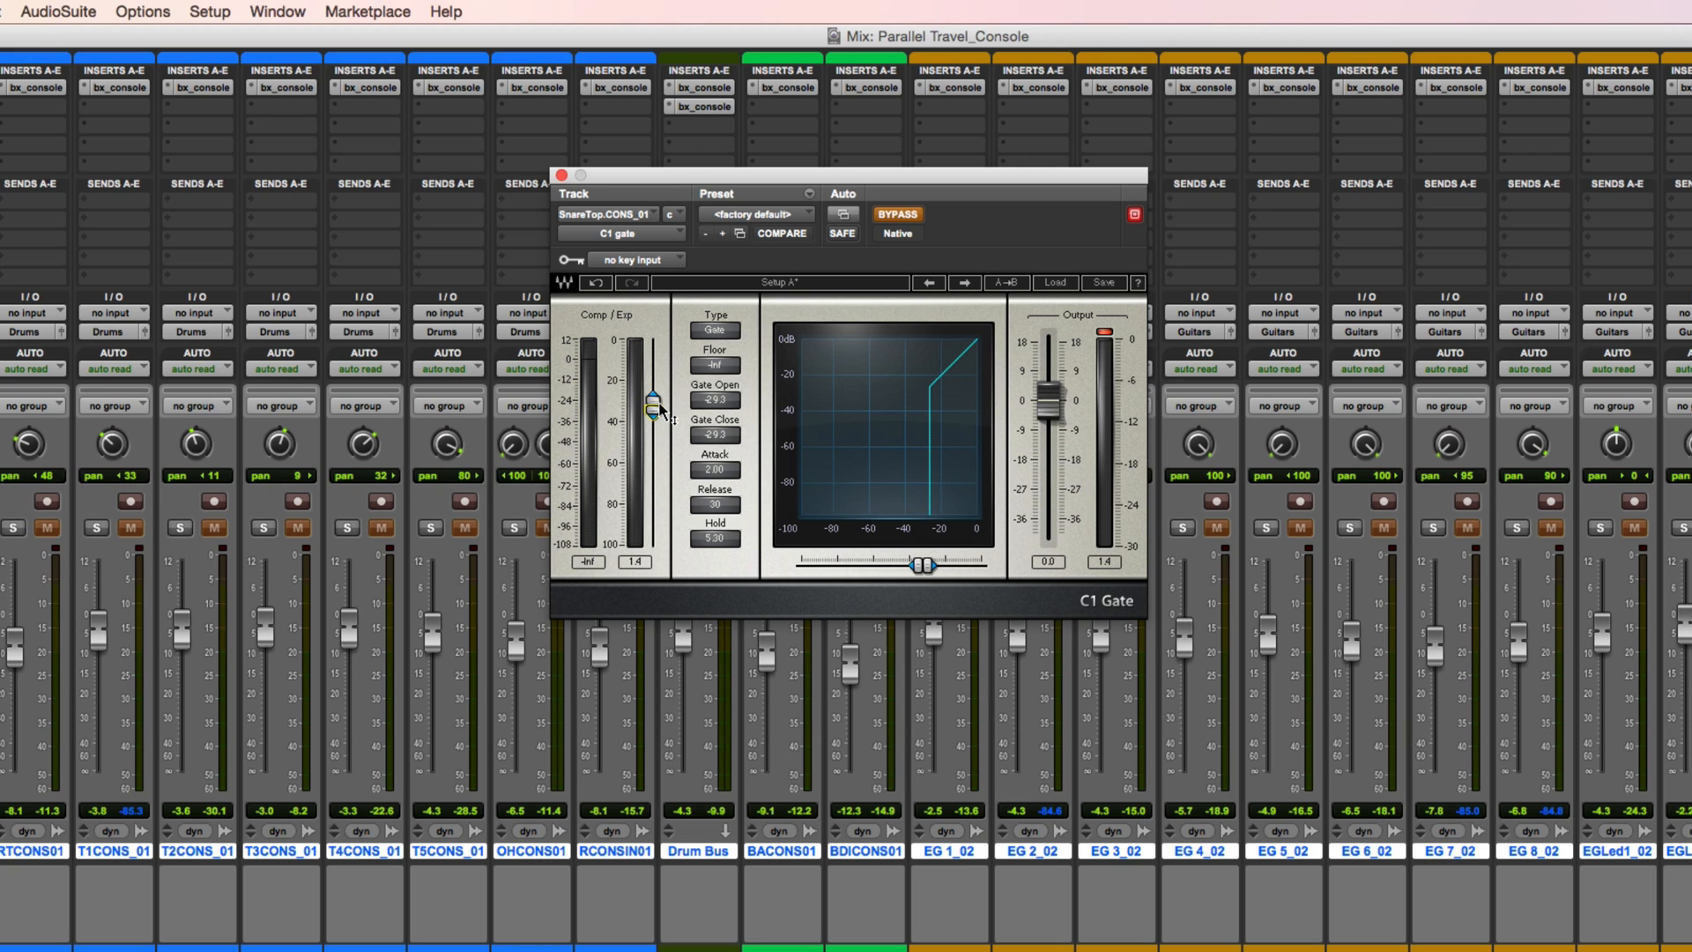
{"action": "mouse_move", "coordinate": [721, 545]}
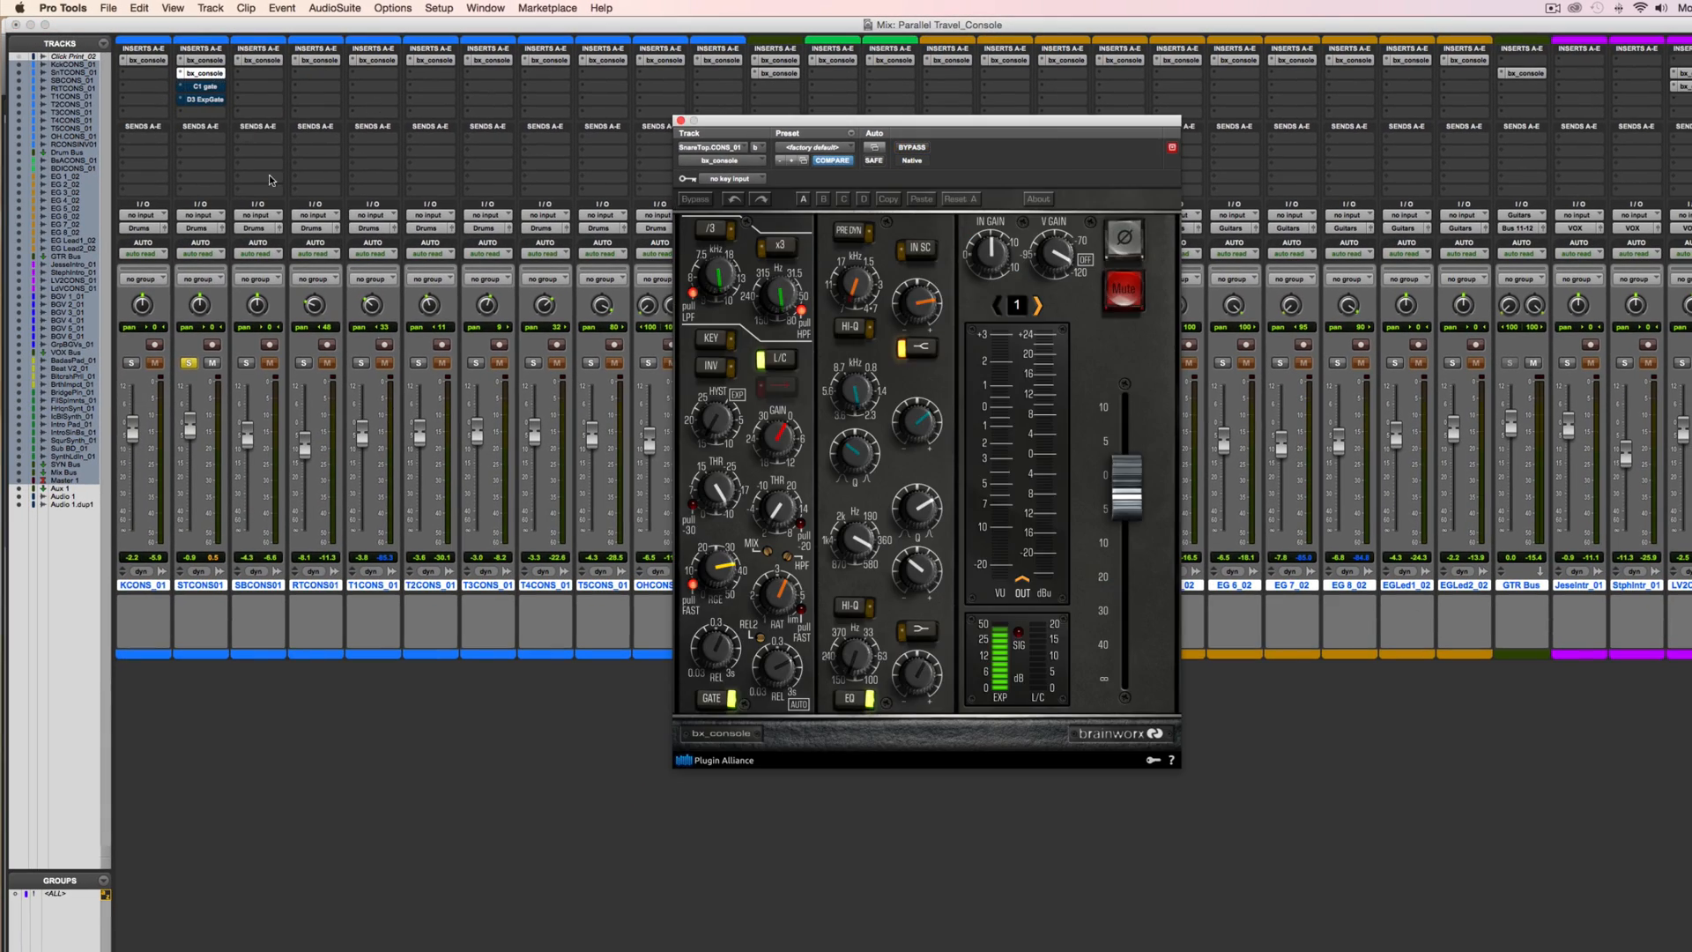
{"action": "mouse_move", "coordinate": [699, 431]}
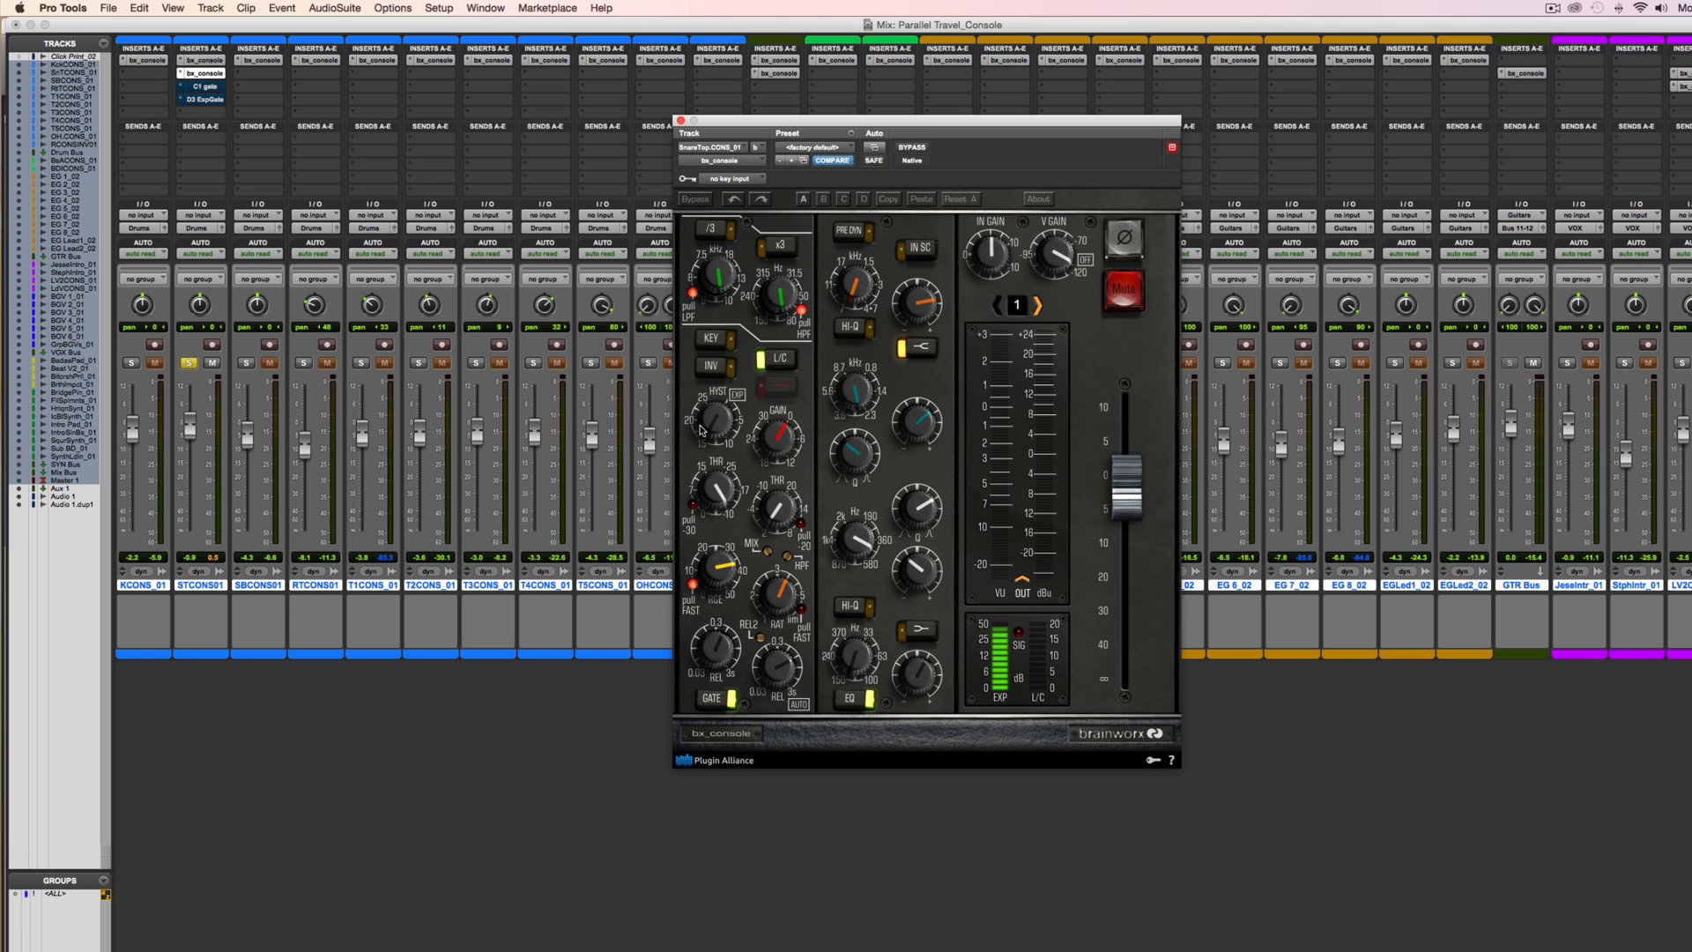
{"action": "left_click", "coordinate": [202, 86]}
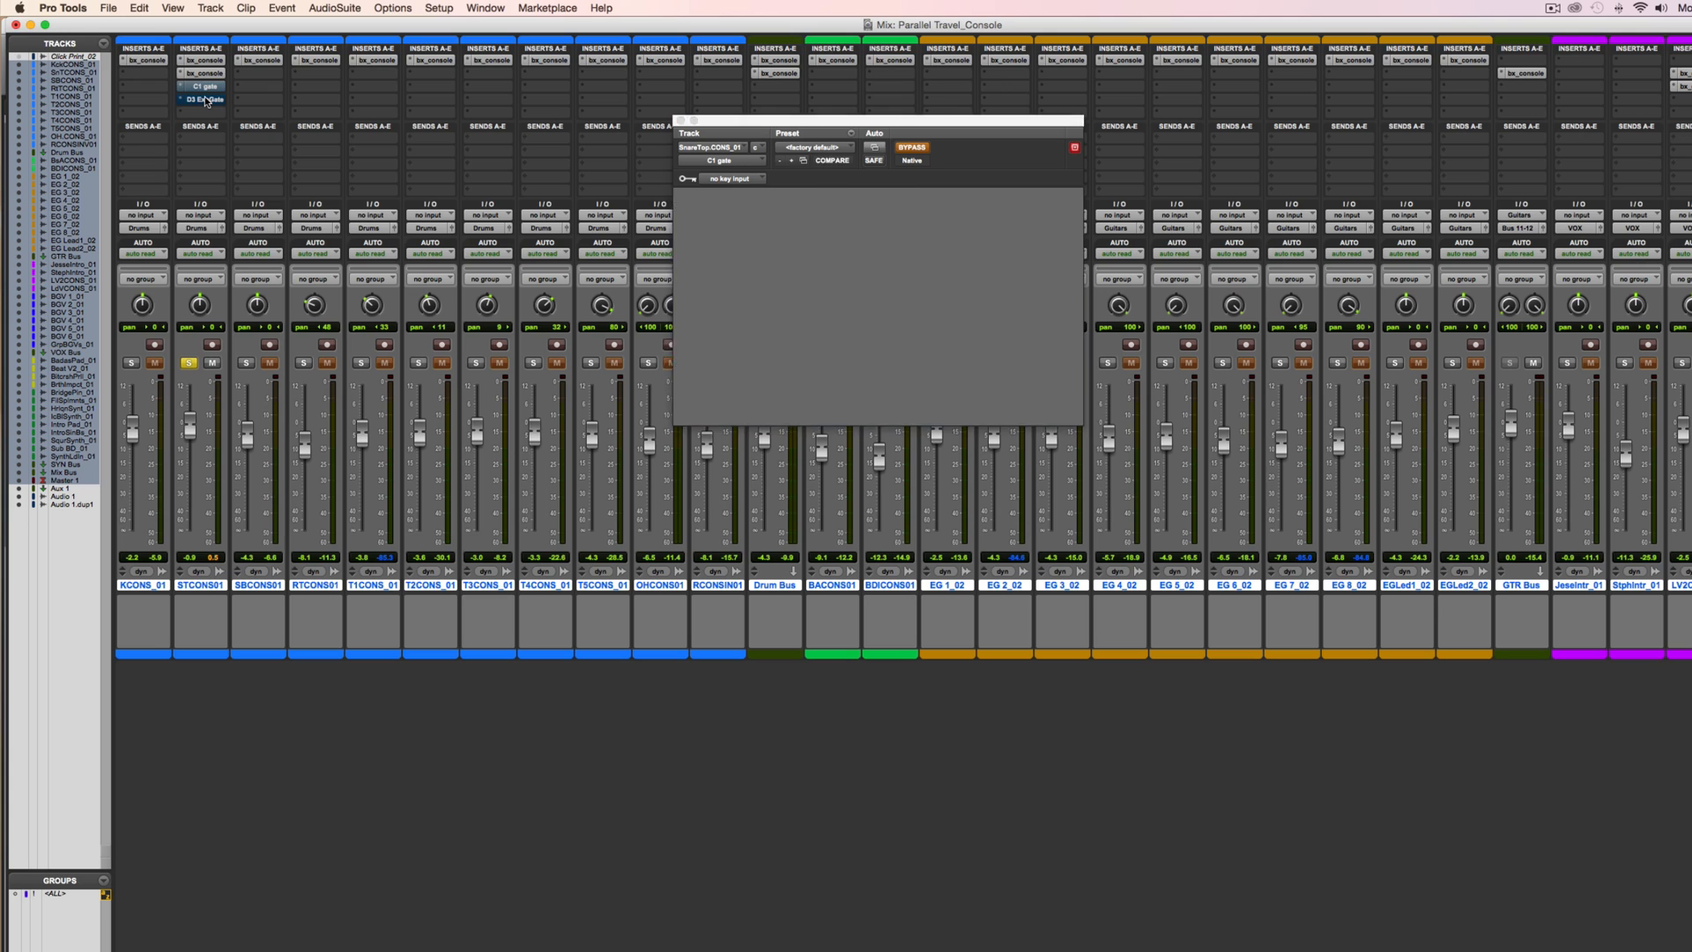
View the Dyn3 Expander/Gate Hold control, then return to the bx_console insert
{"action": "left_click", "coordinate": [202, 98]}
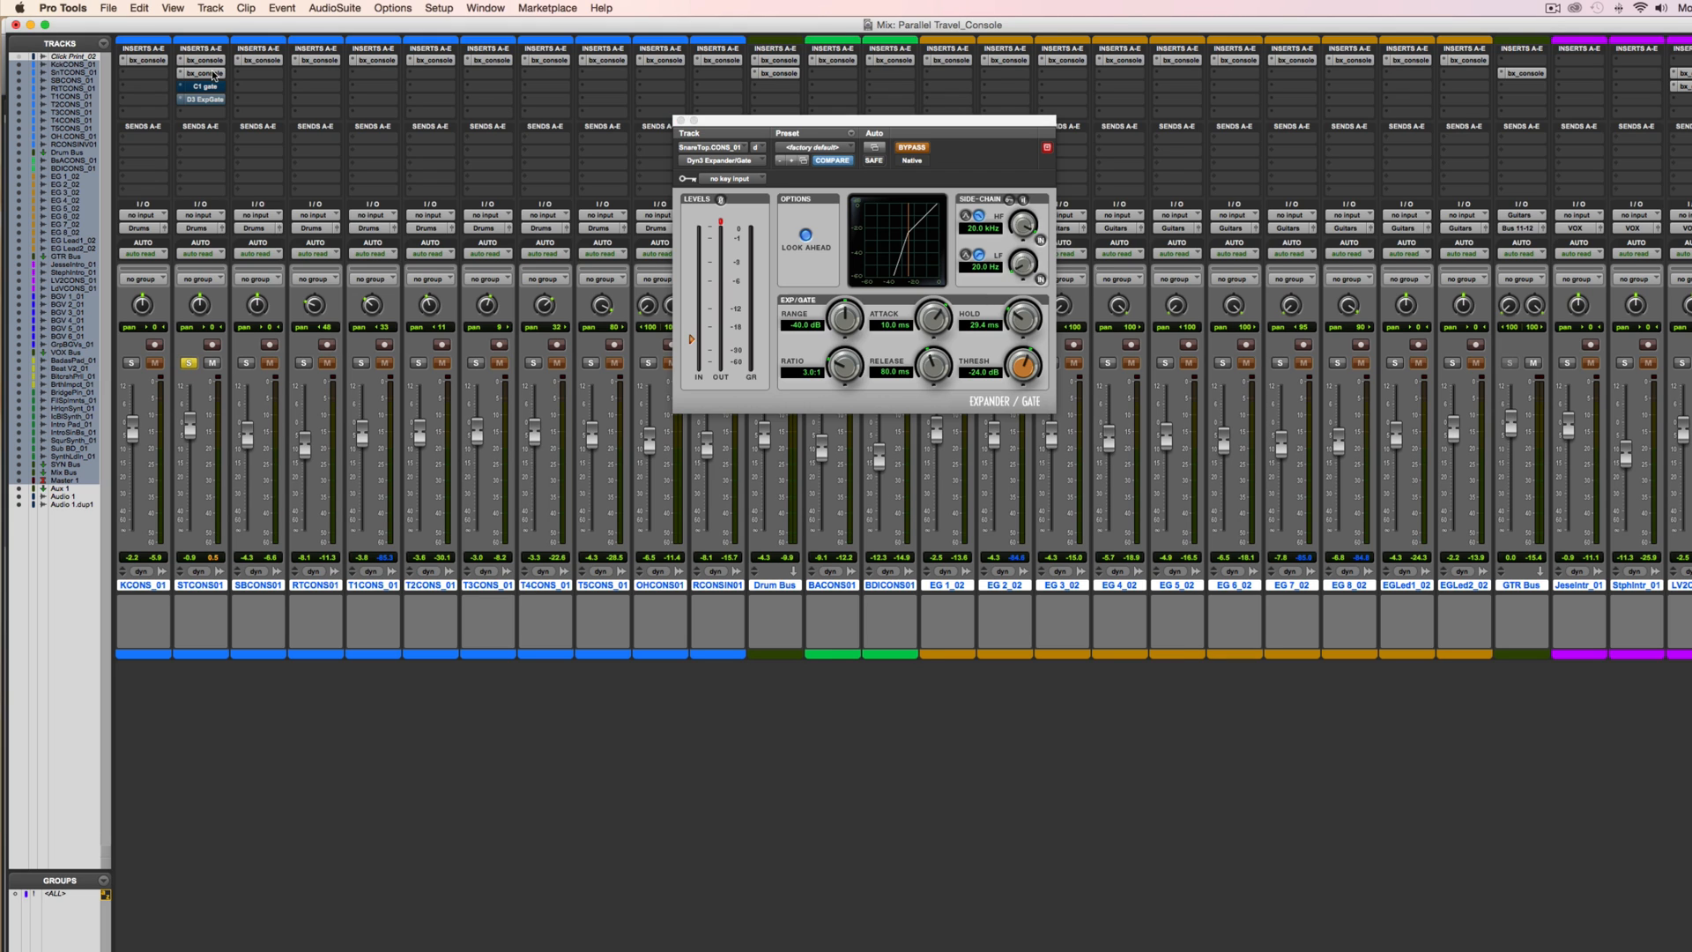
{"action": "left_click", "coordinate": [201, 74]}
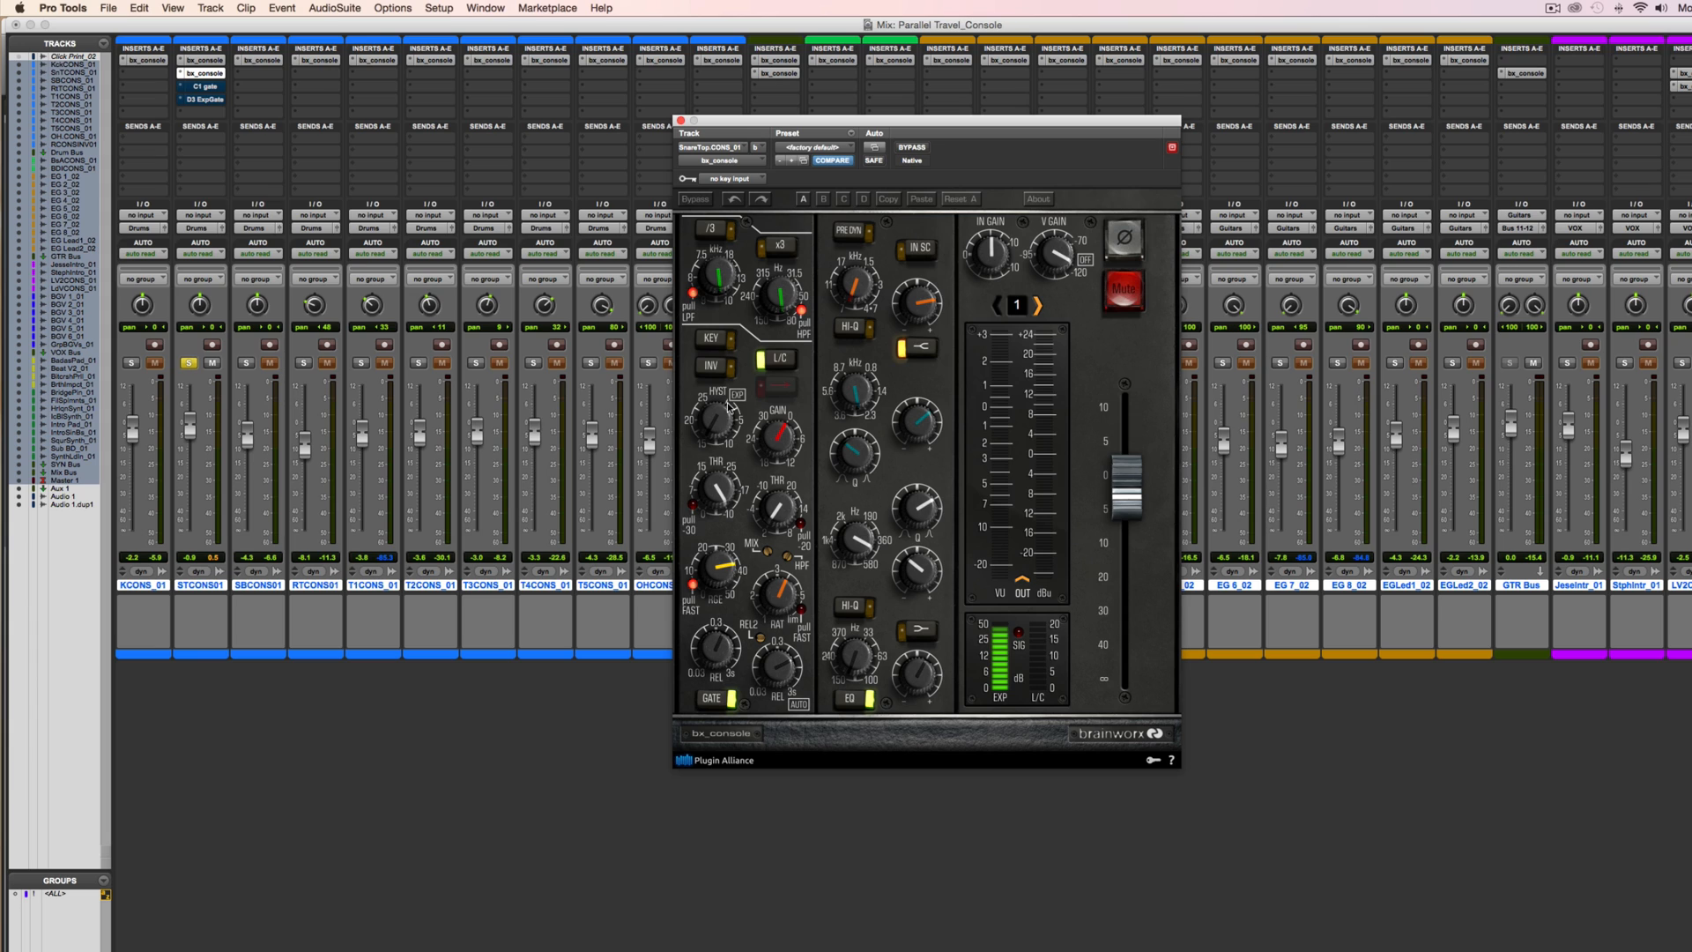
{"action": "mouse_move", "coordinate": [729, 422]}
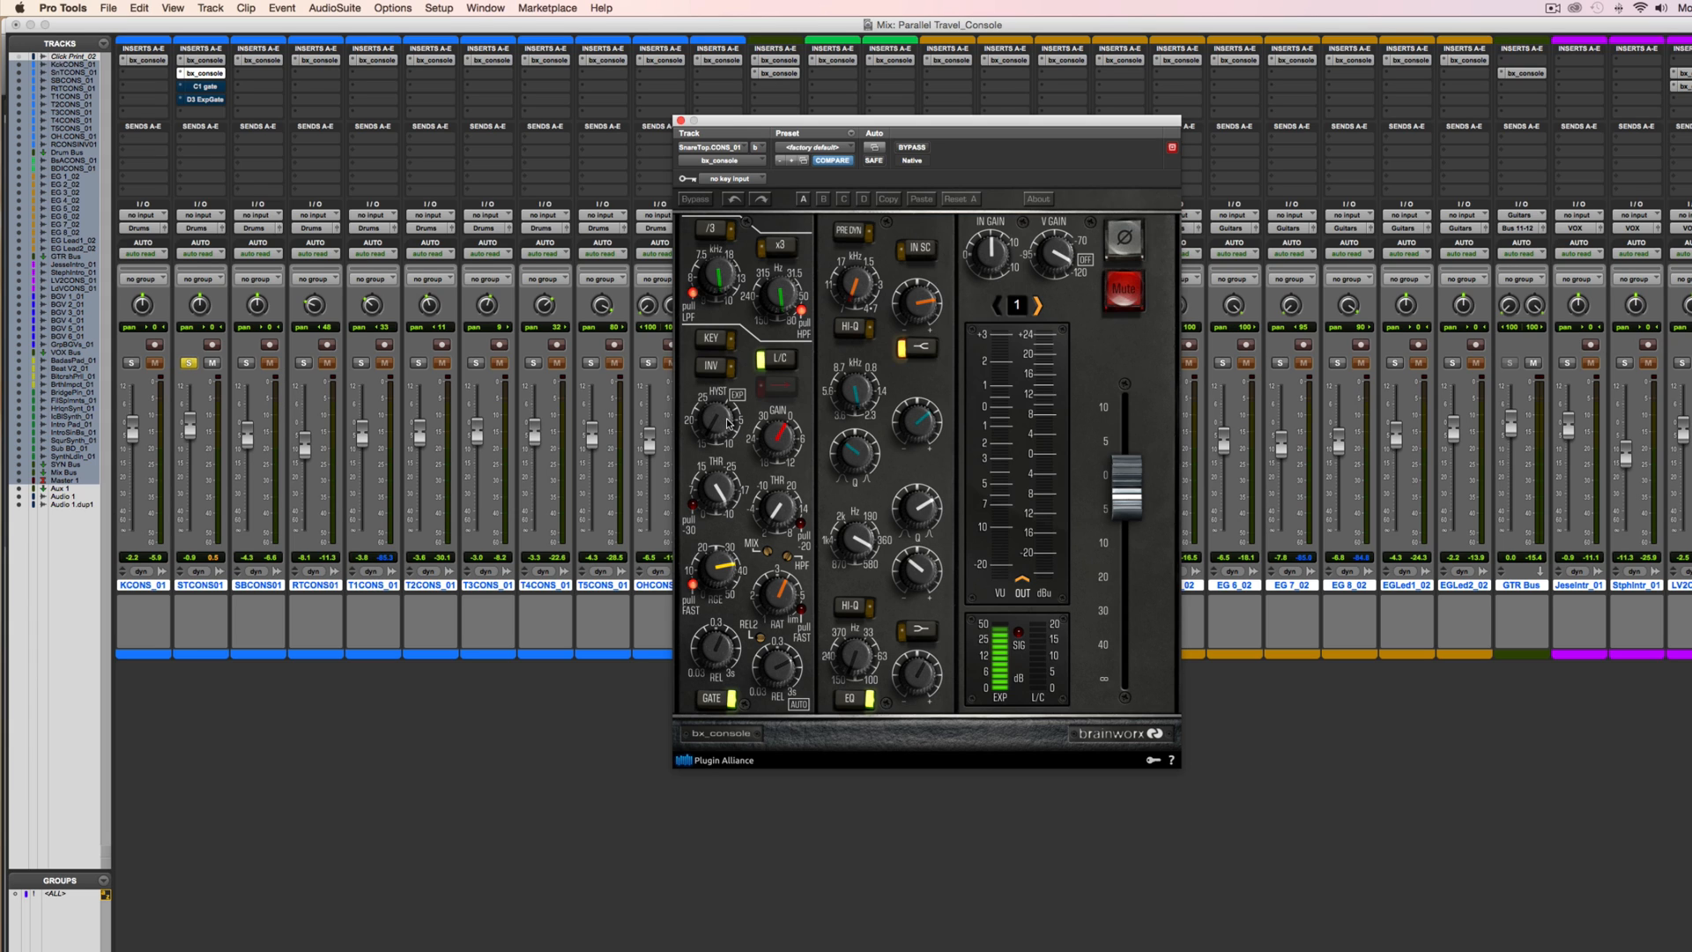